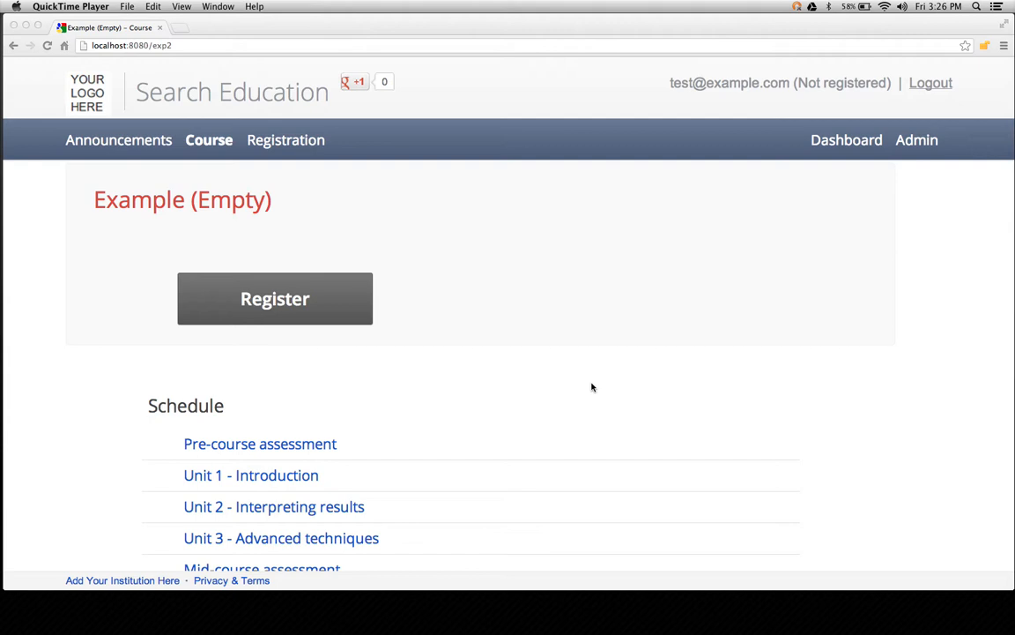
mouse_move(753, 143)
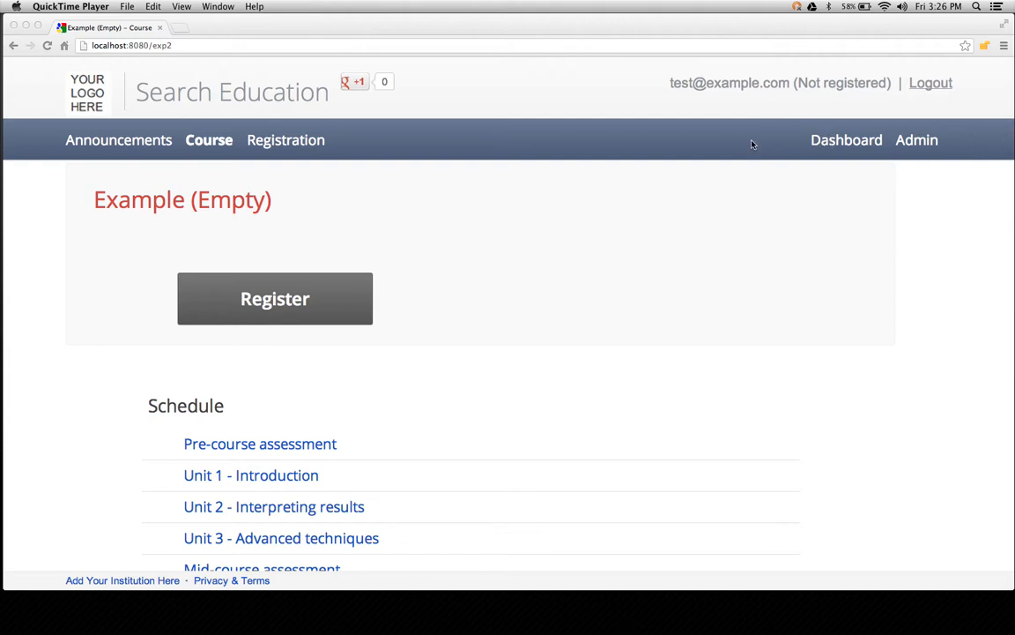
Show the dashboard outline for the Example (Empty) course.
click(846, 141)
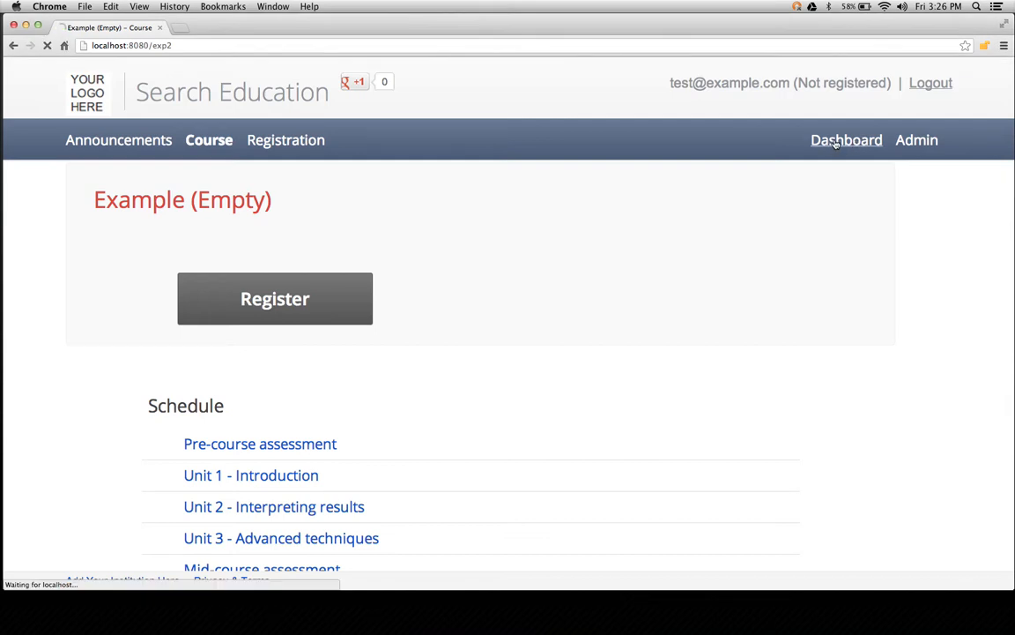
click(846, 141)
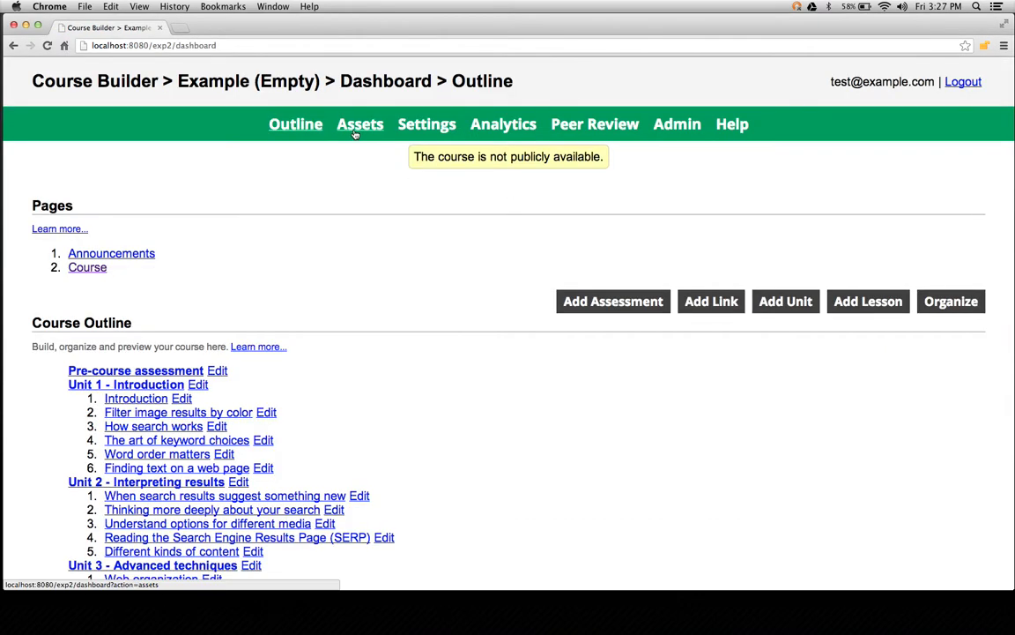
Show the Assets page with its empty question bank.
click(359, 123)
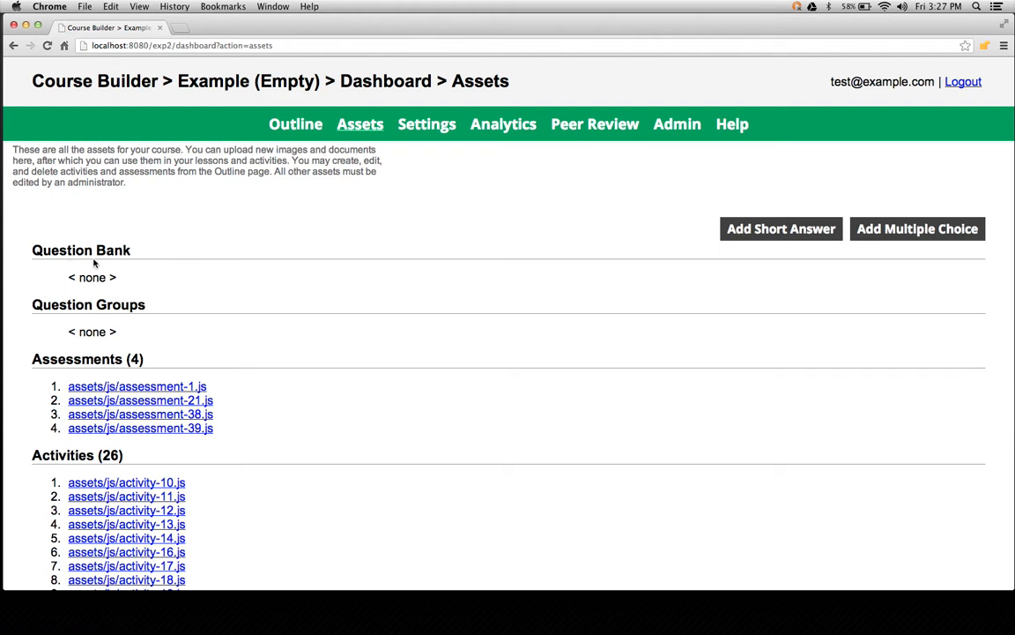
mouse_move(111, 275)
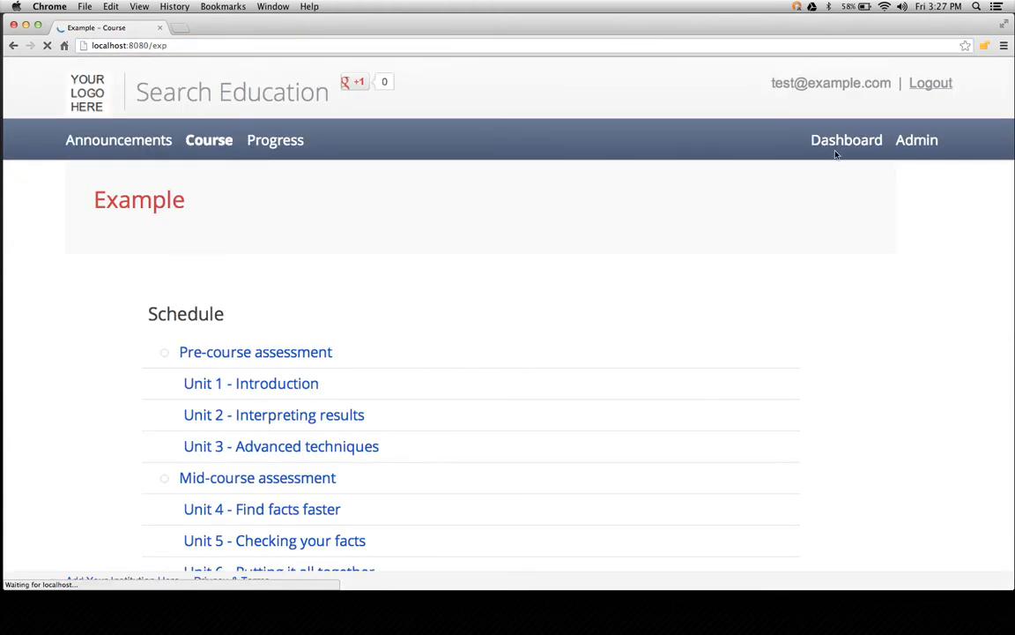
Go to the Example course's Assets and start editing the Binary search bank question.
click(846, 141)
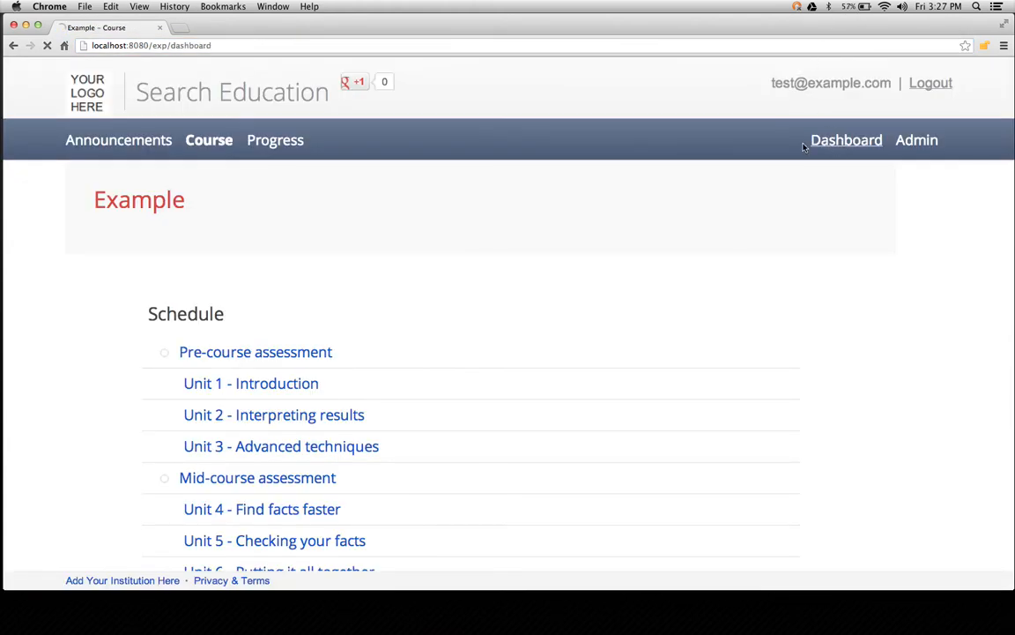
click(846, 141)
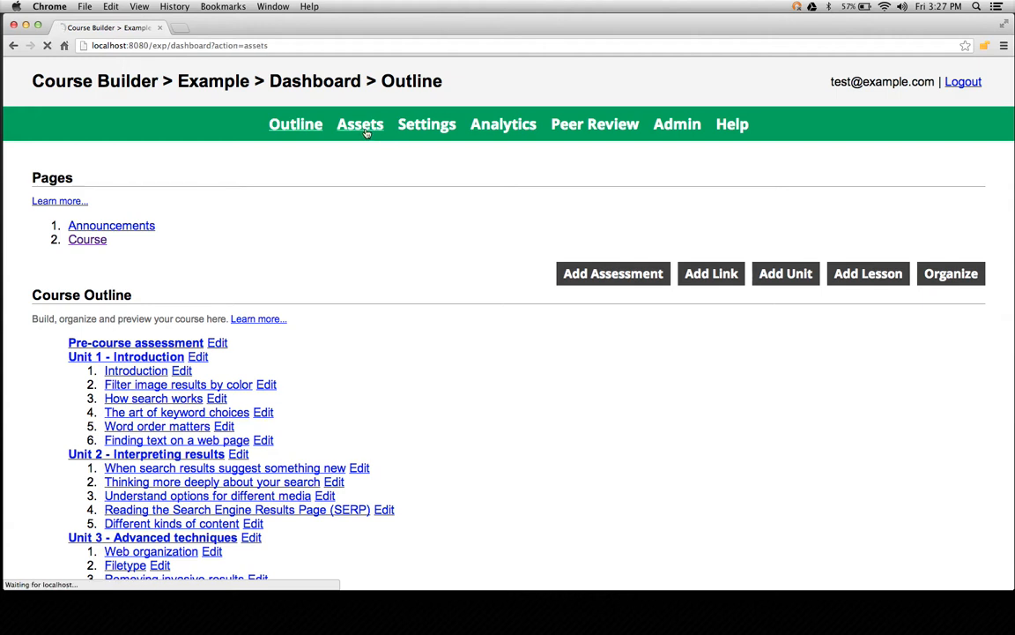
click(359, 123)
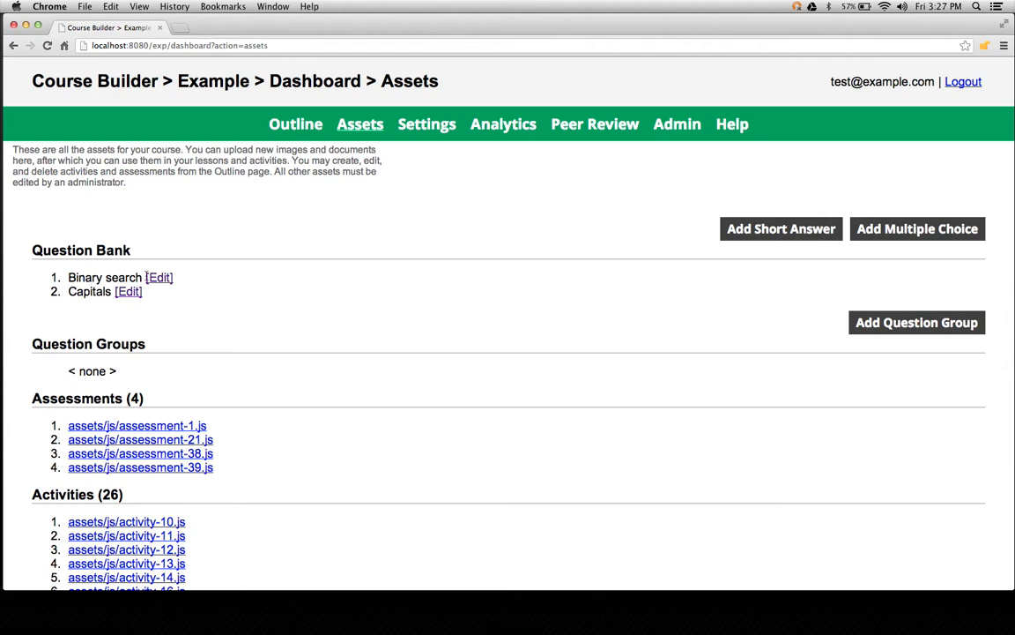
click(159, 276)
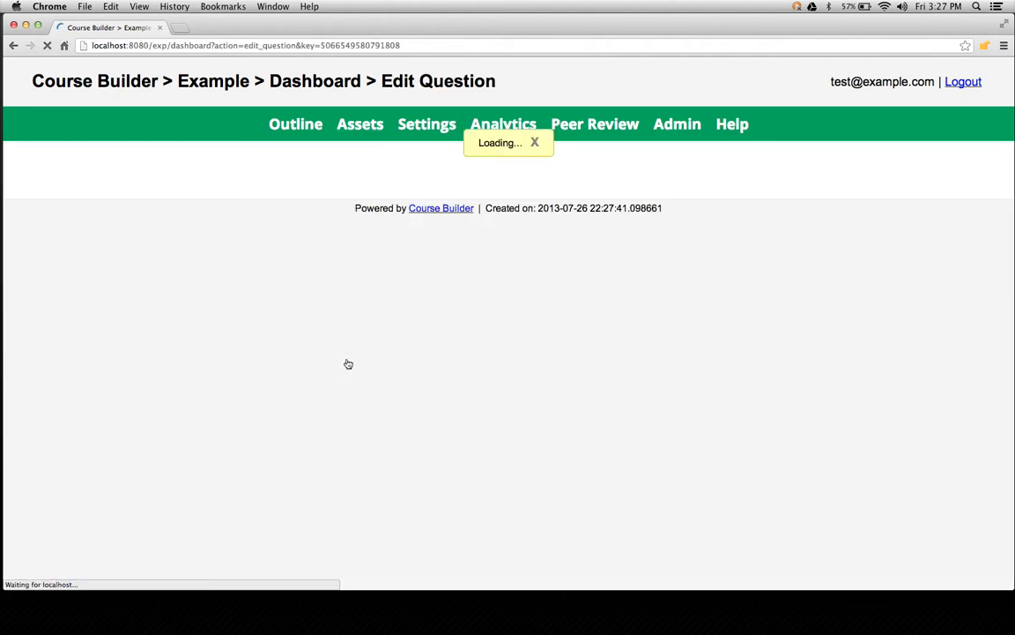
mouse_move(145, 349)
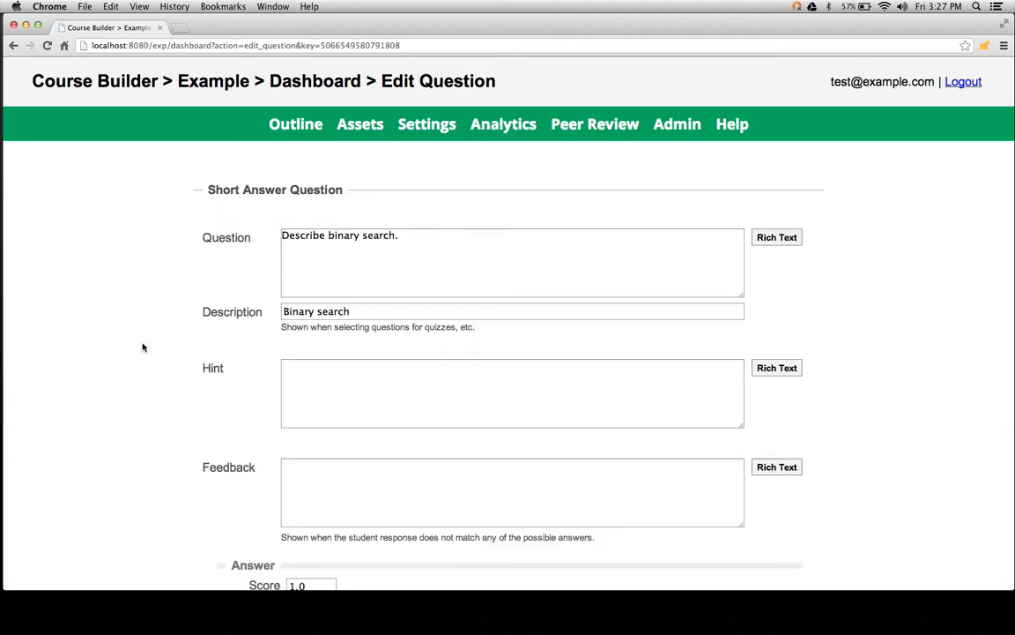
scroll(down, 3)
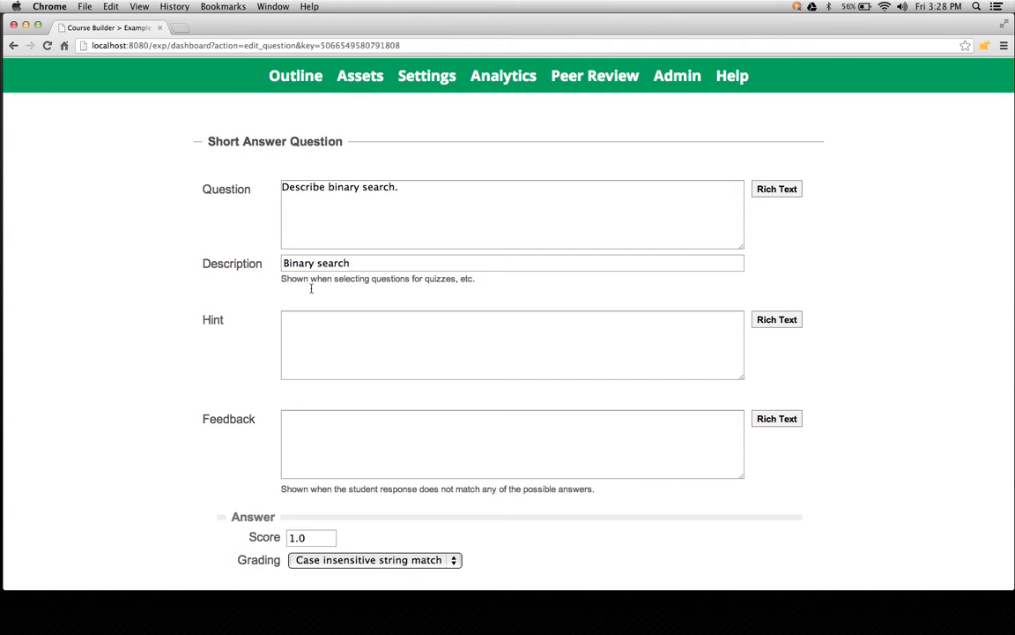
mouse_move(331, 352)
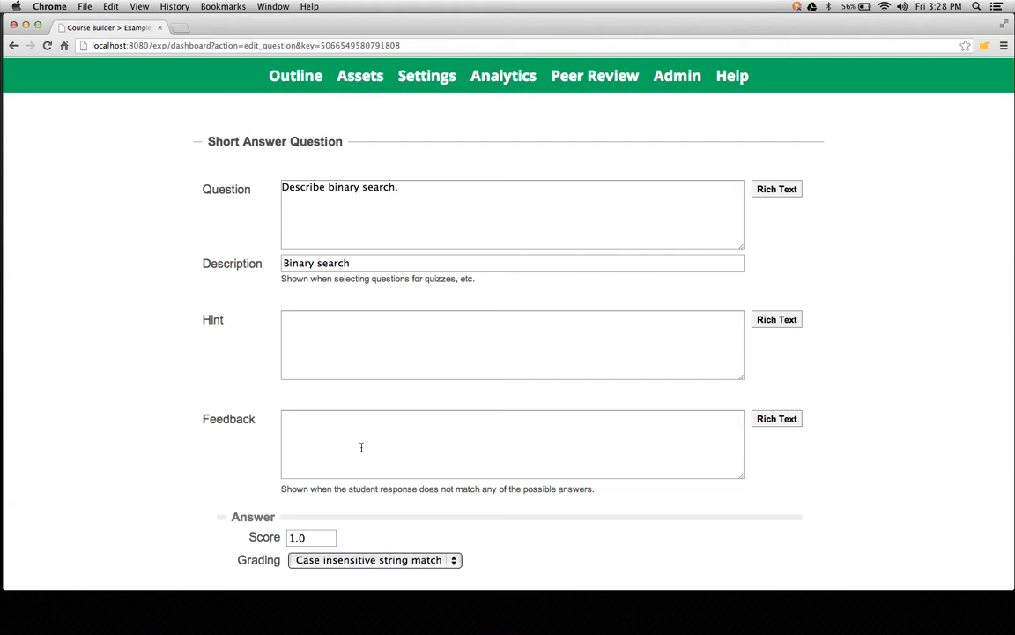
mouse_move(151, 425)
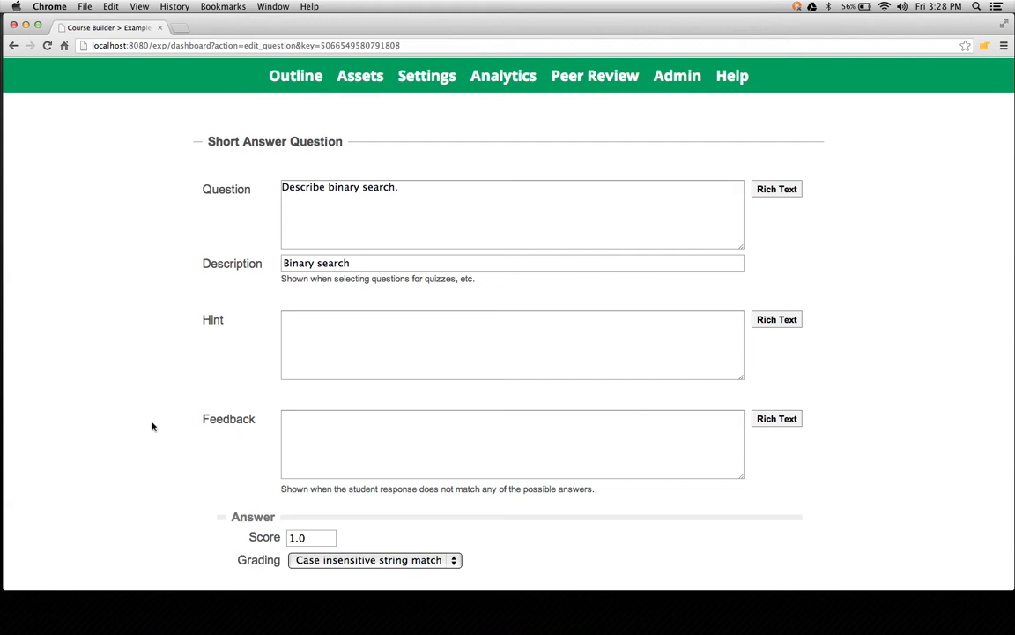
scroll(down, 3)
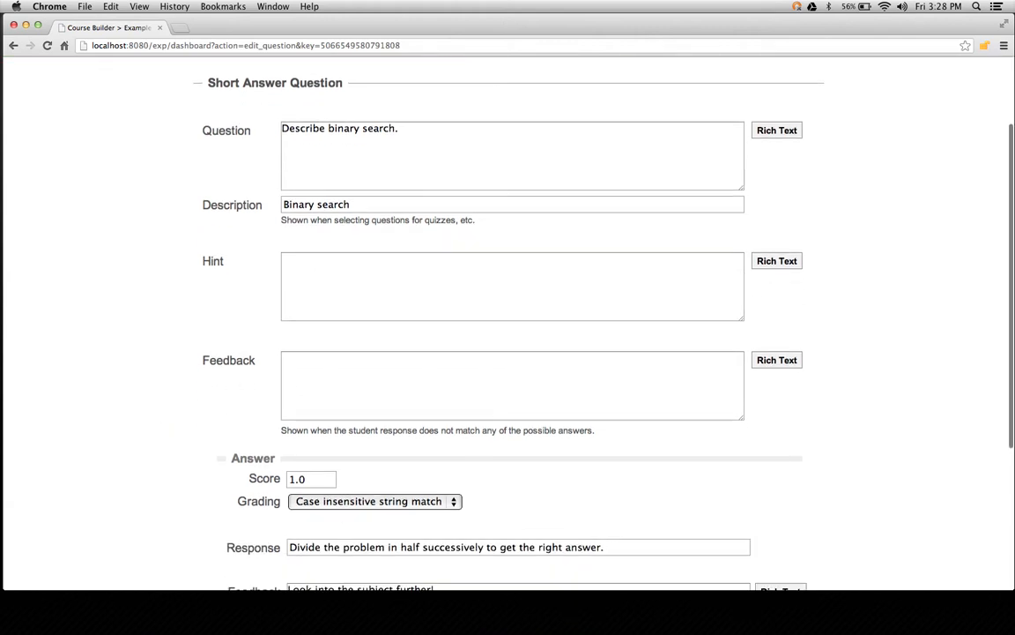
scroll(down, 3)
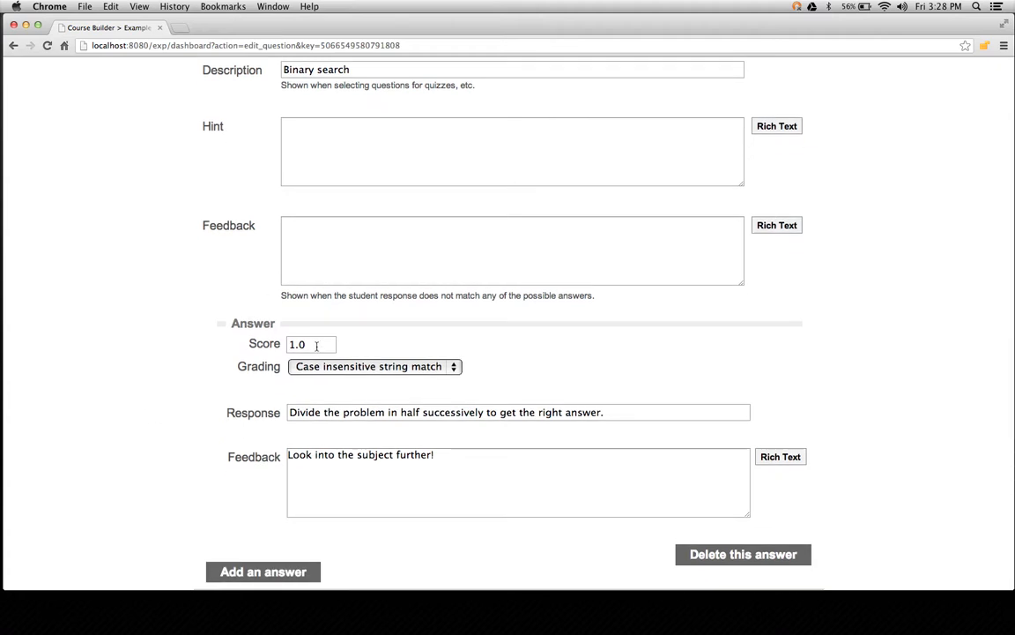
click(310, 344)
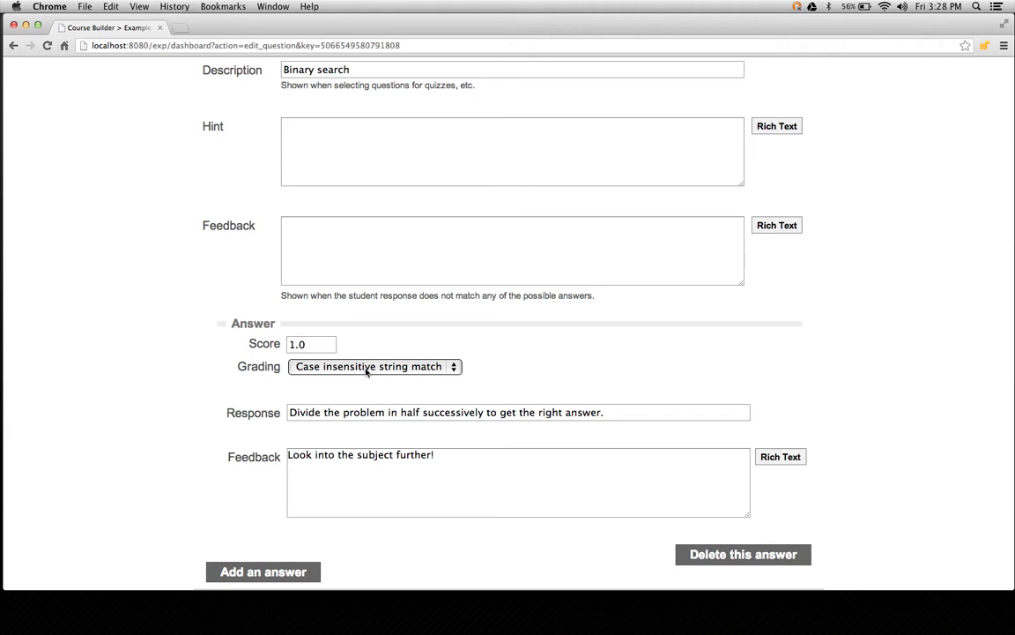
click(374, 364)
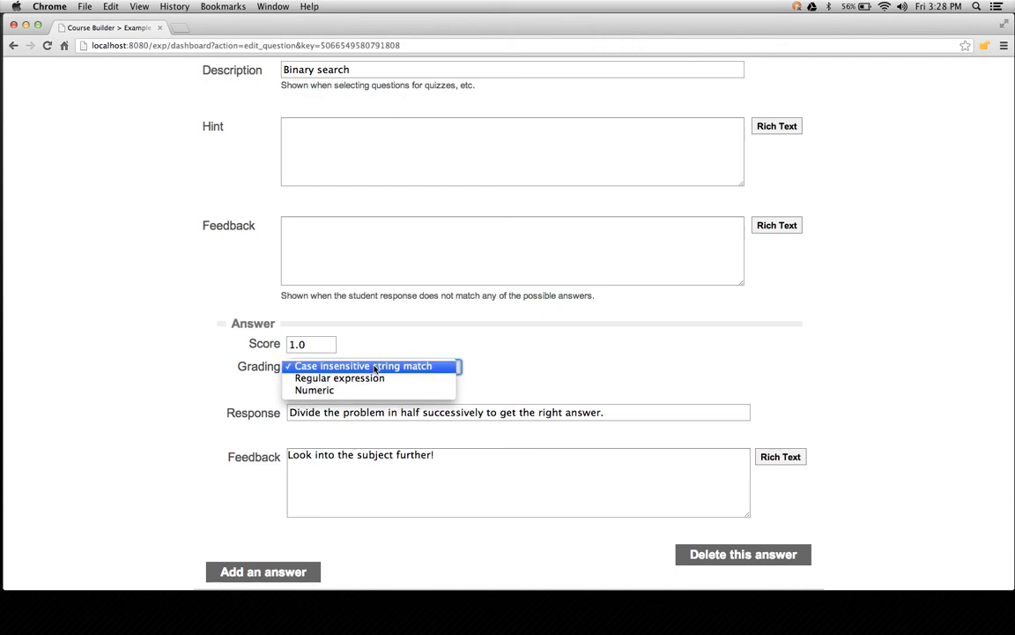
click(361, 365)
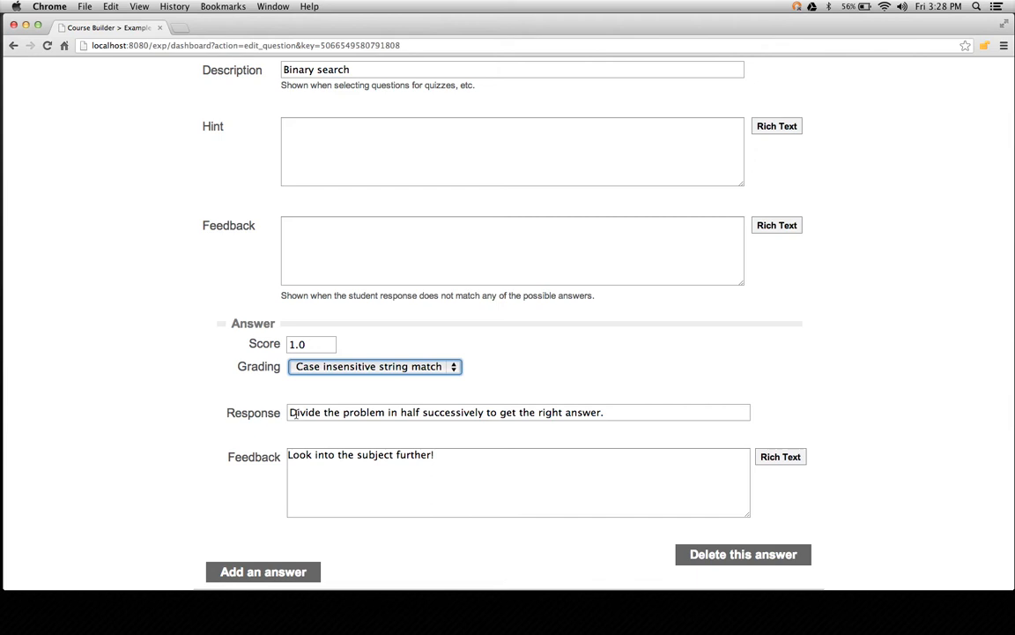
click(518, 412)
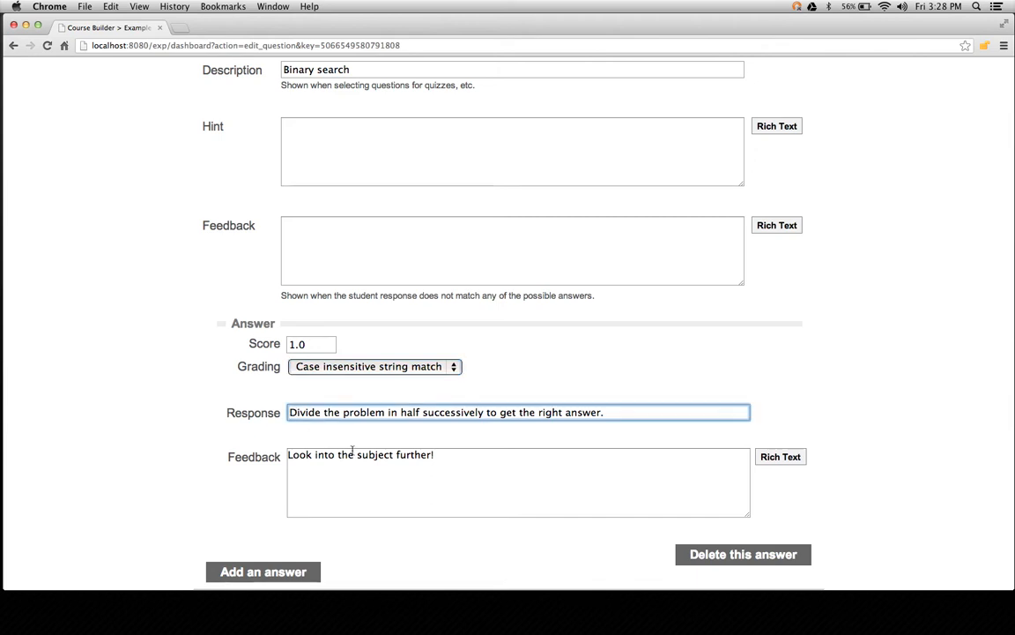
click(462, 483)
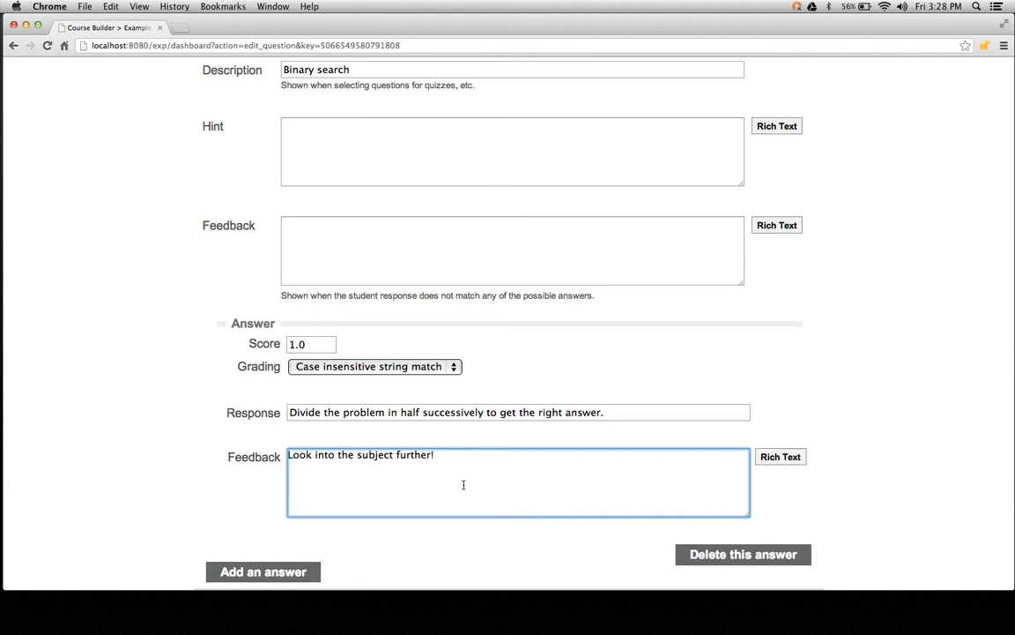
mouse_move(99, 482)
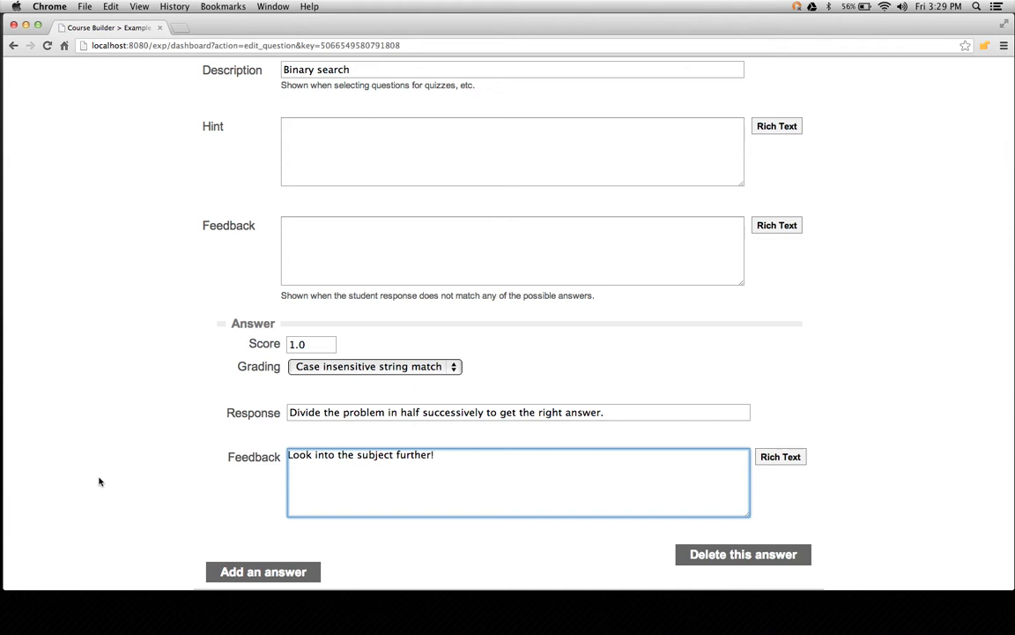
scroll(down, 3)
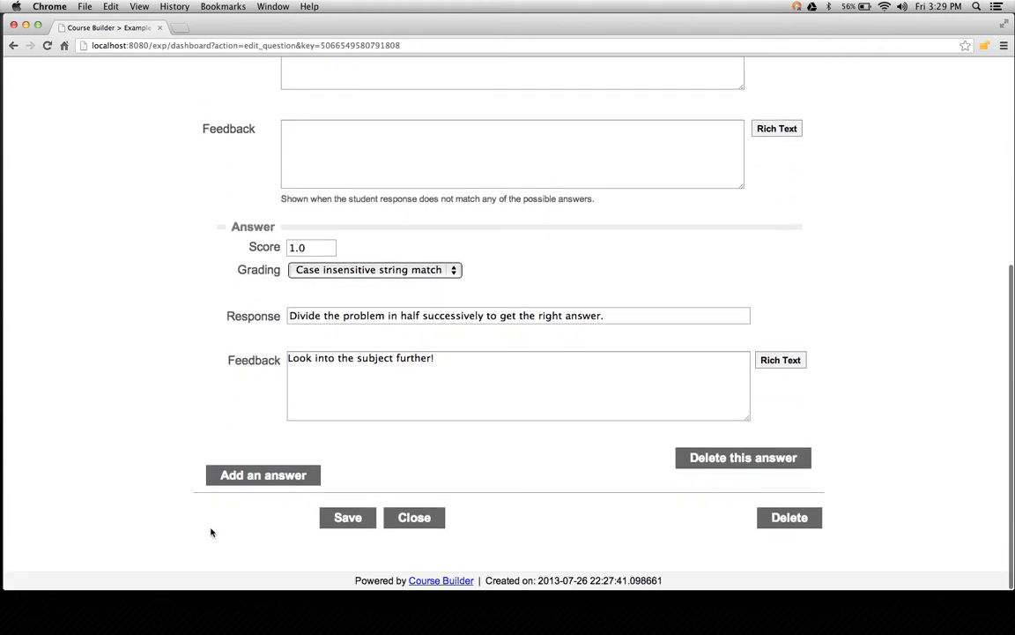
Save the Binary search short-answer question and return to the Assets page.
click(348, 518)
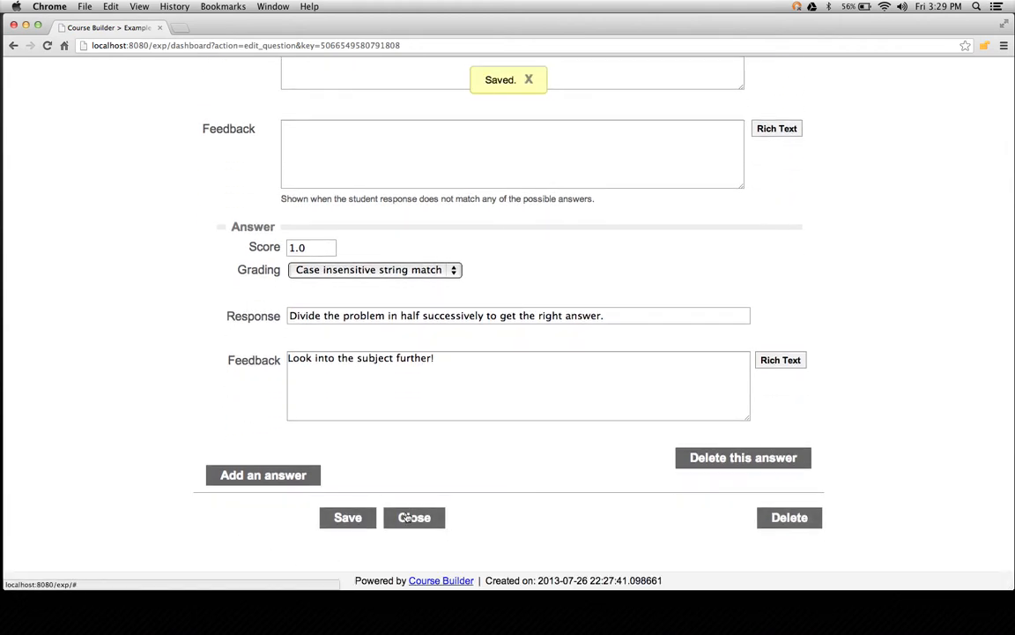
click(414, 518)
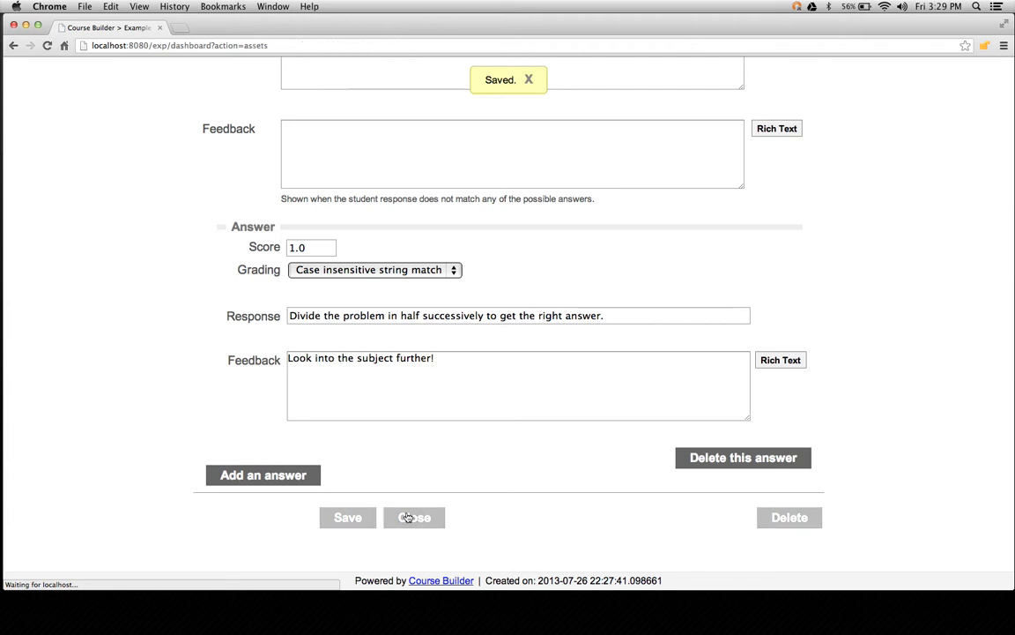
click(414, 518)
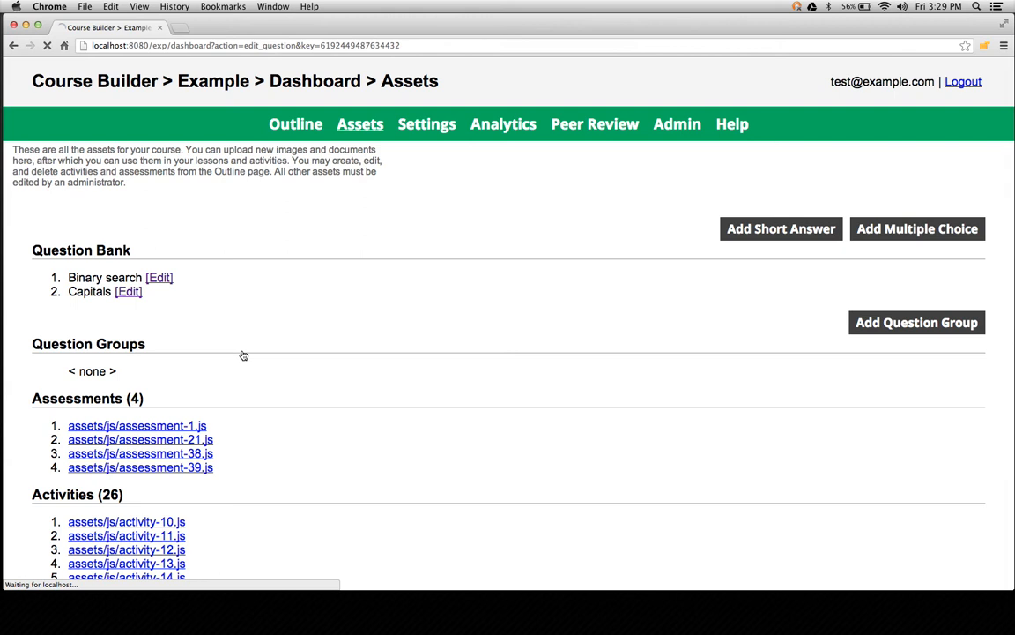
Start editing the Capitals multiple-choice question from the question bank.
click(127, 291)
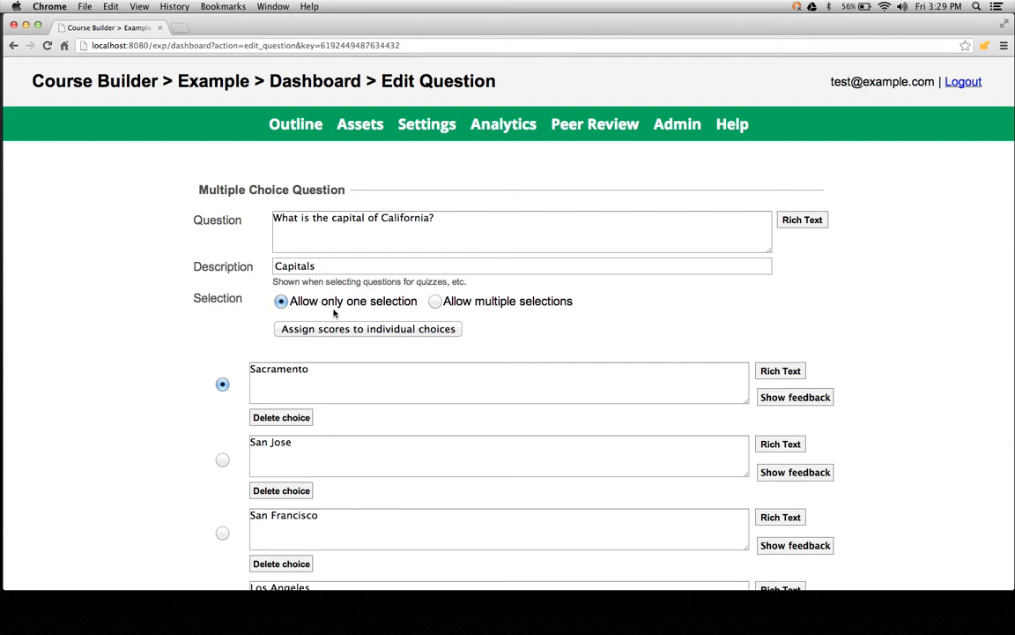
mouse_move(504, 320)
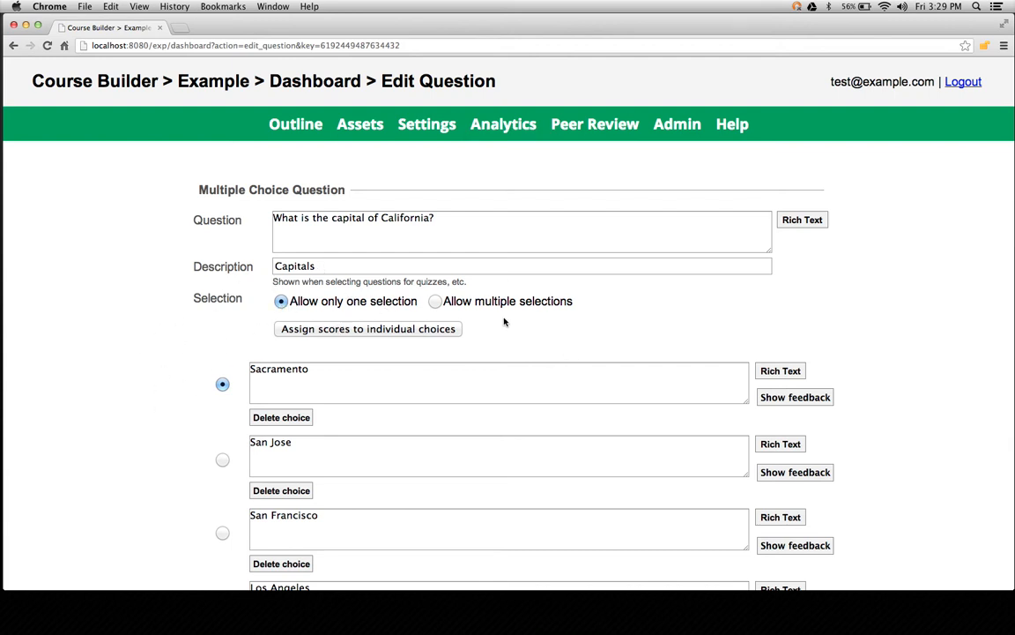
Score choices individually, keep single-answer selection, and reveal feedback for the Sacramento choice.
click(367, 327)
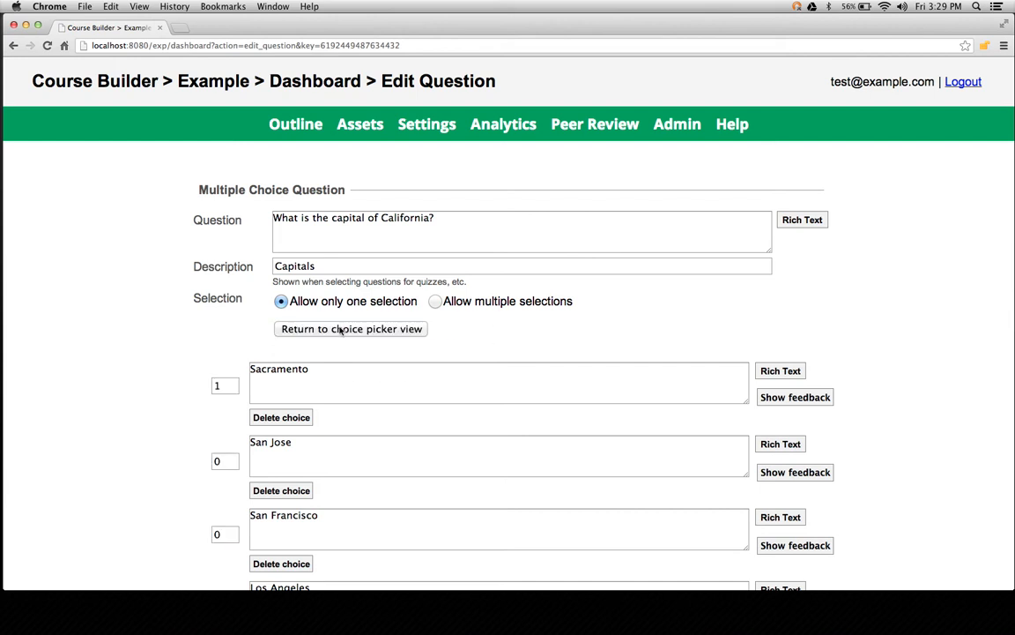
mouse_move(130, 416)
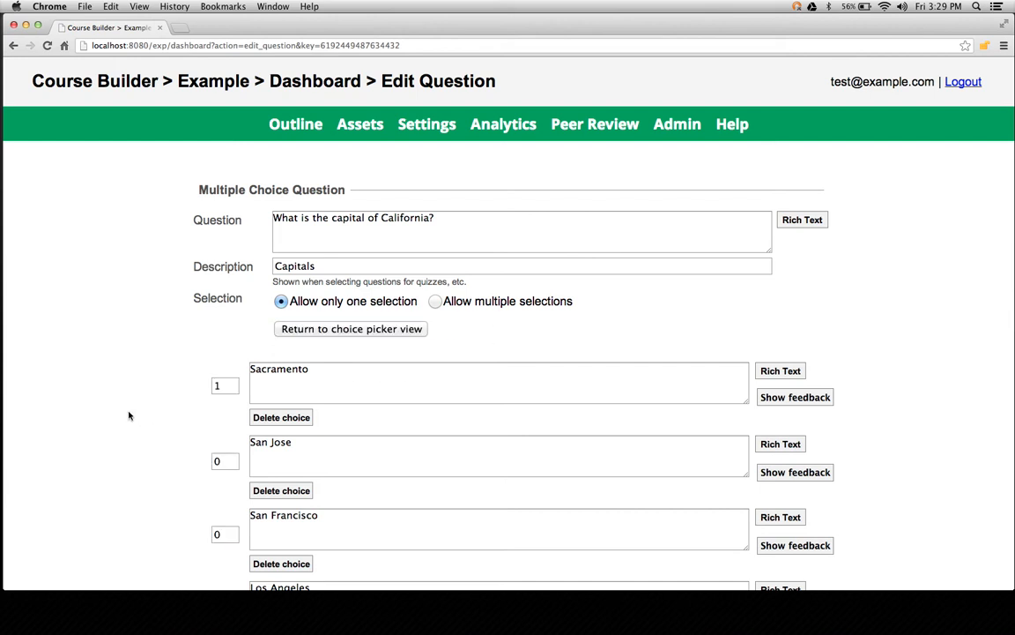
scroll(down, 3)
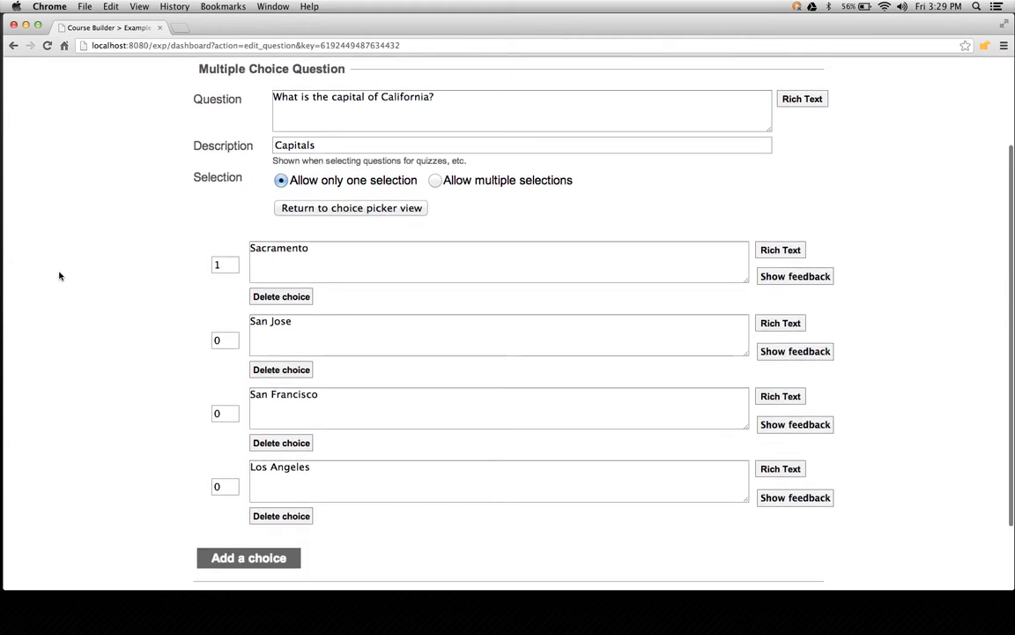
mouse_move(145, 310)
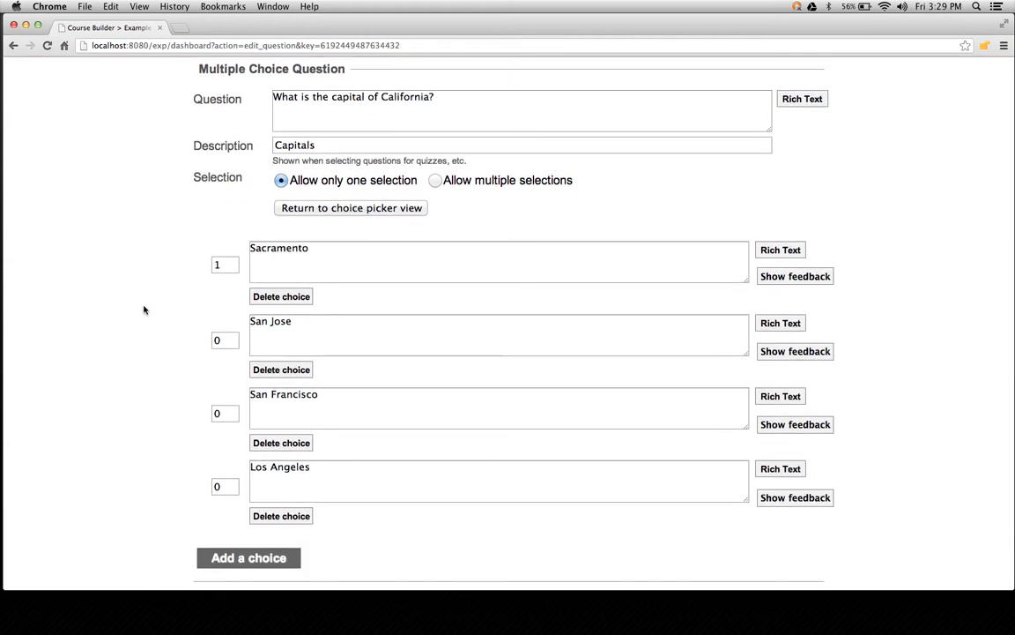
mouse_move(201, 338)
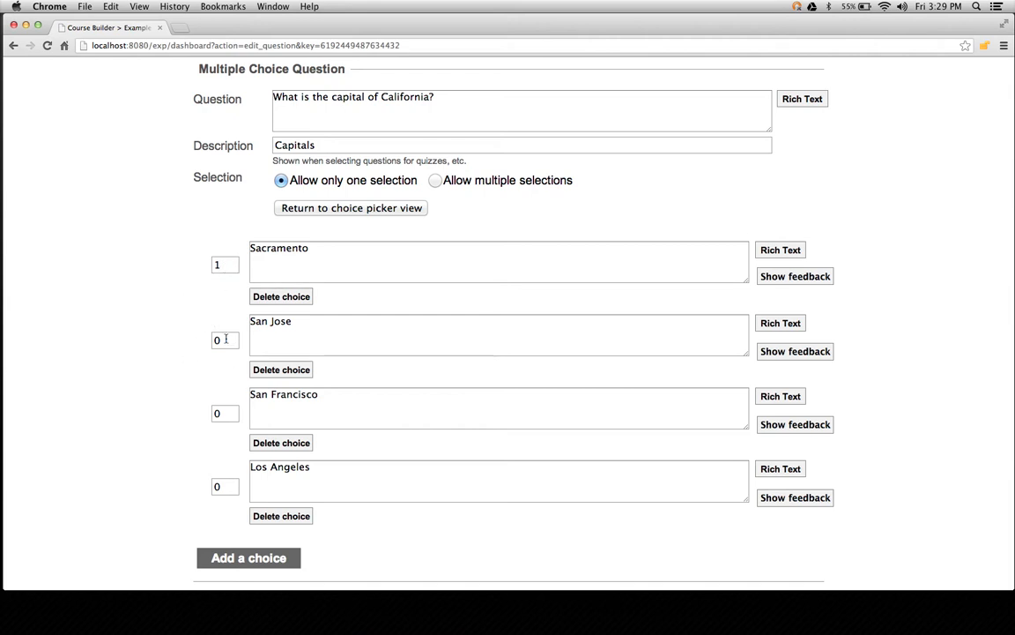
mouse_move(141, 423)
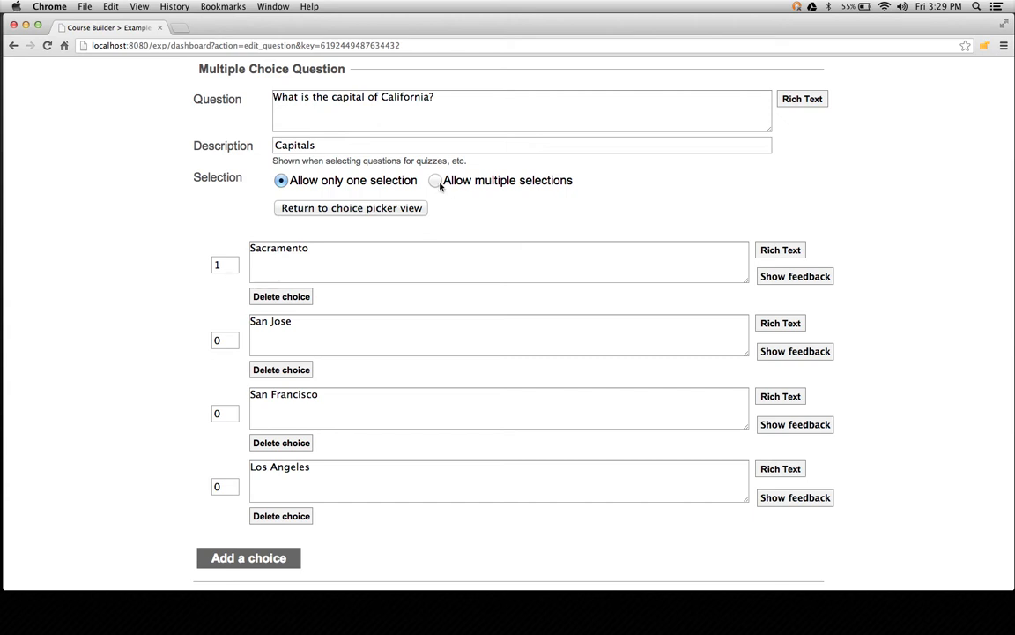
click(433, 180)
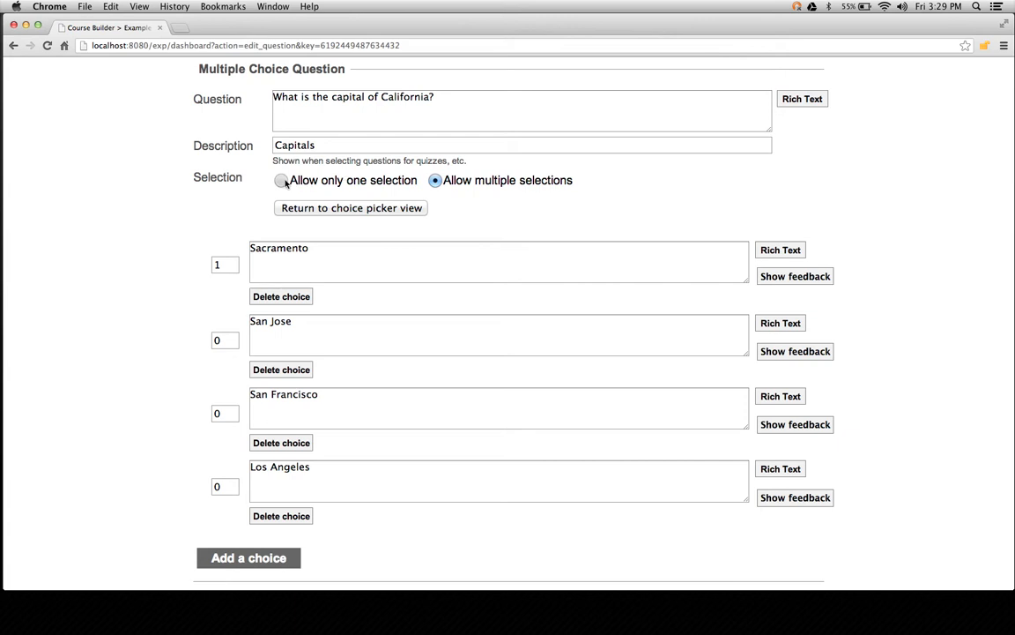
click(282, 179)
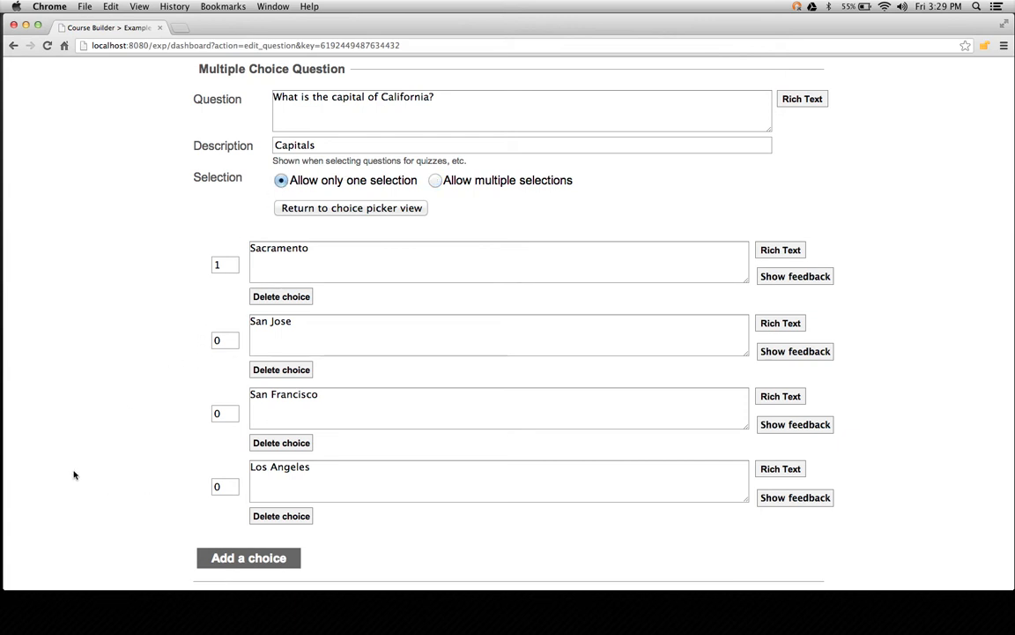
scroll(down, 3)
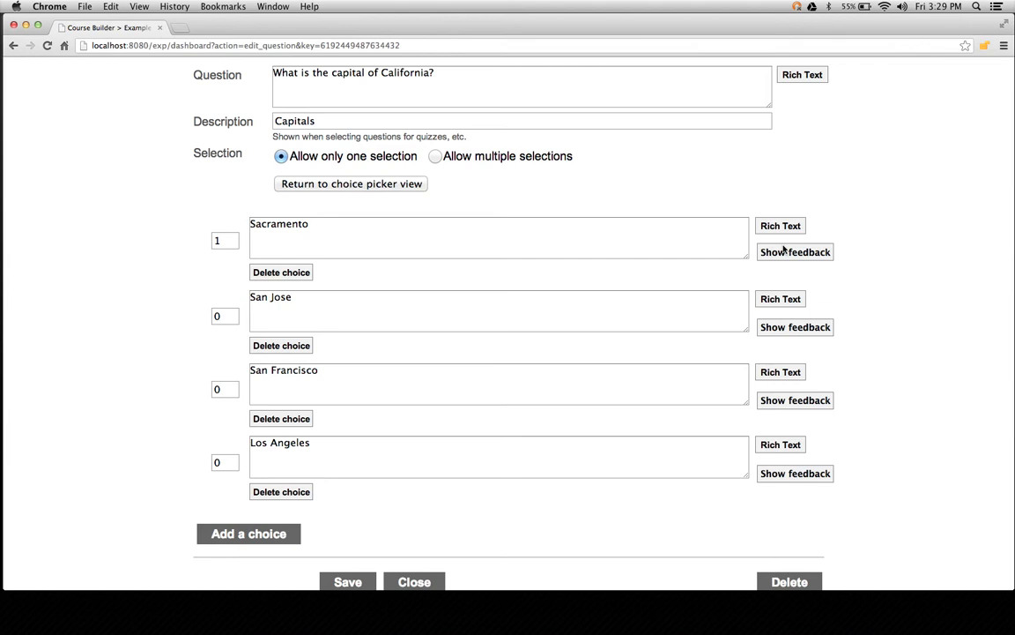
click(793, 250)
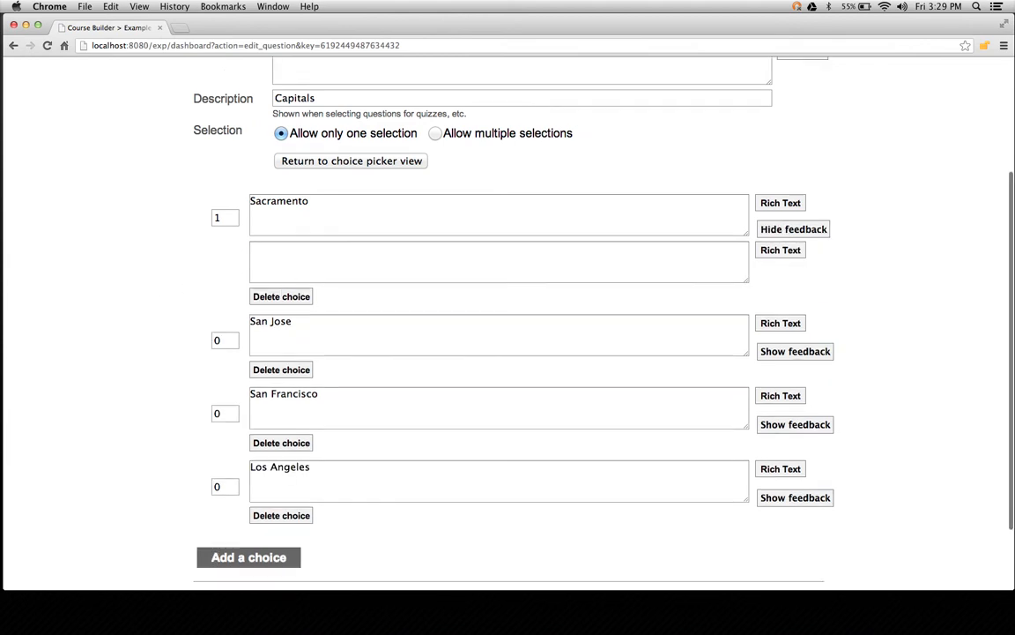
Save the Capitals question and return to the Assets page.
scroll(down, 3)
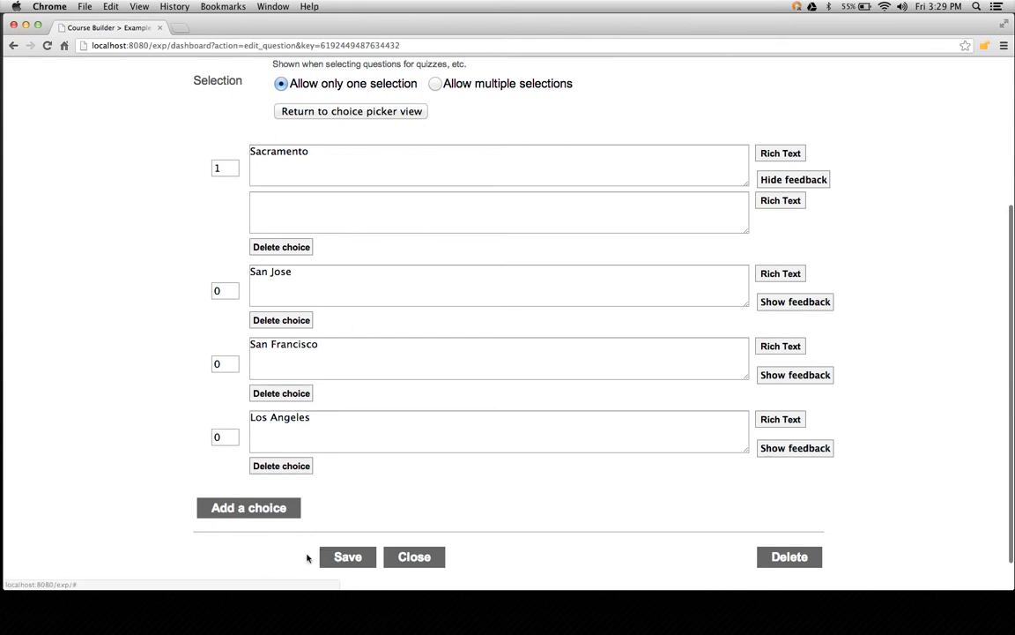
click(347, 557)
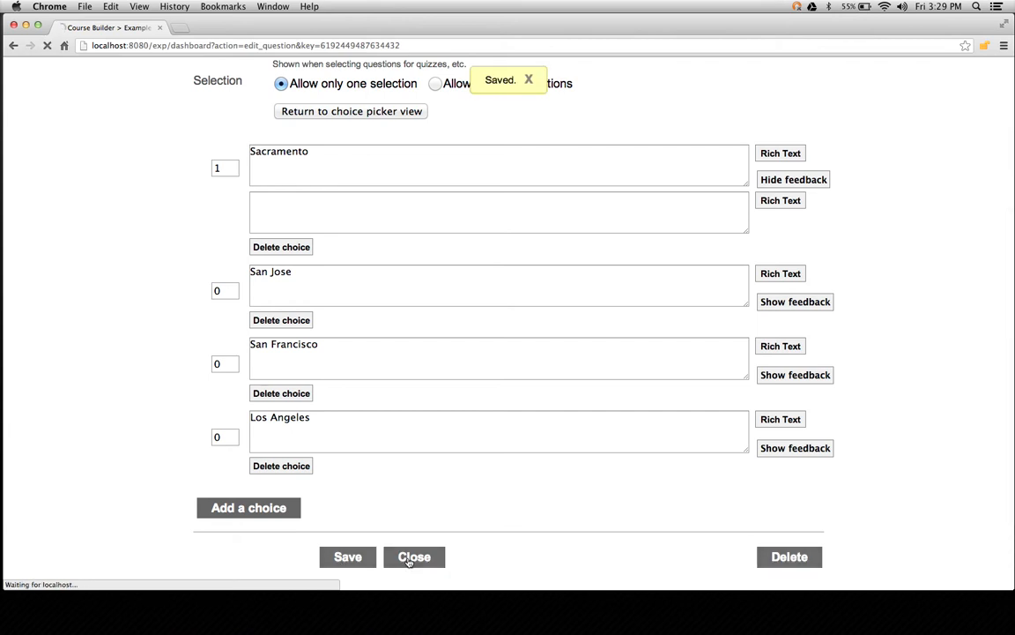
click(413, 557)
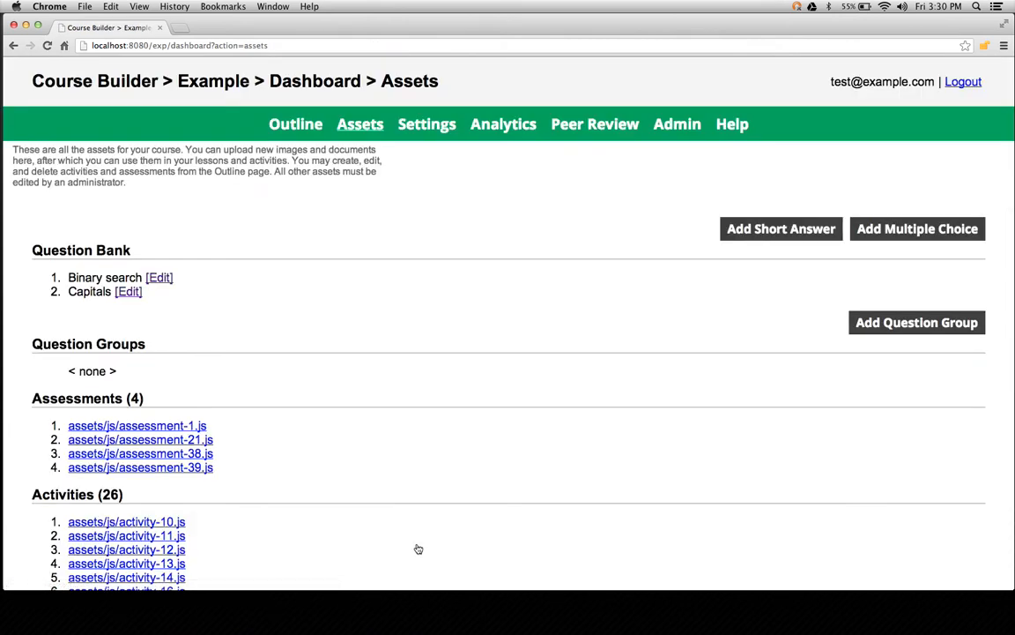
mouse_move(296, 123)
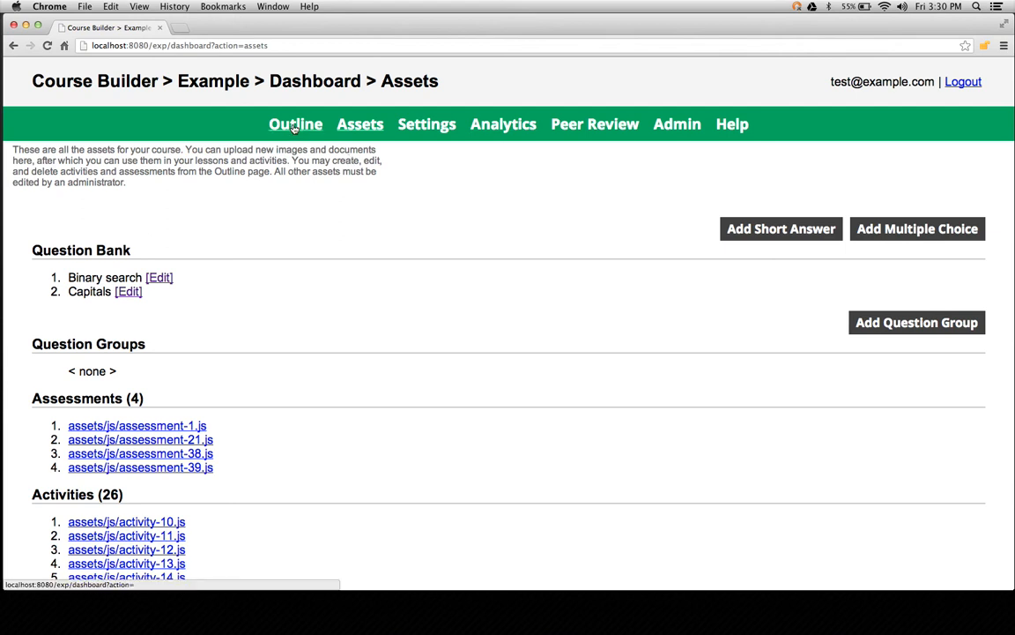
From the Outline, create a new assessment and begin entering its title Binary Search.
click(296, 123)
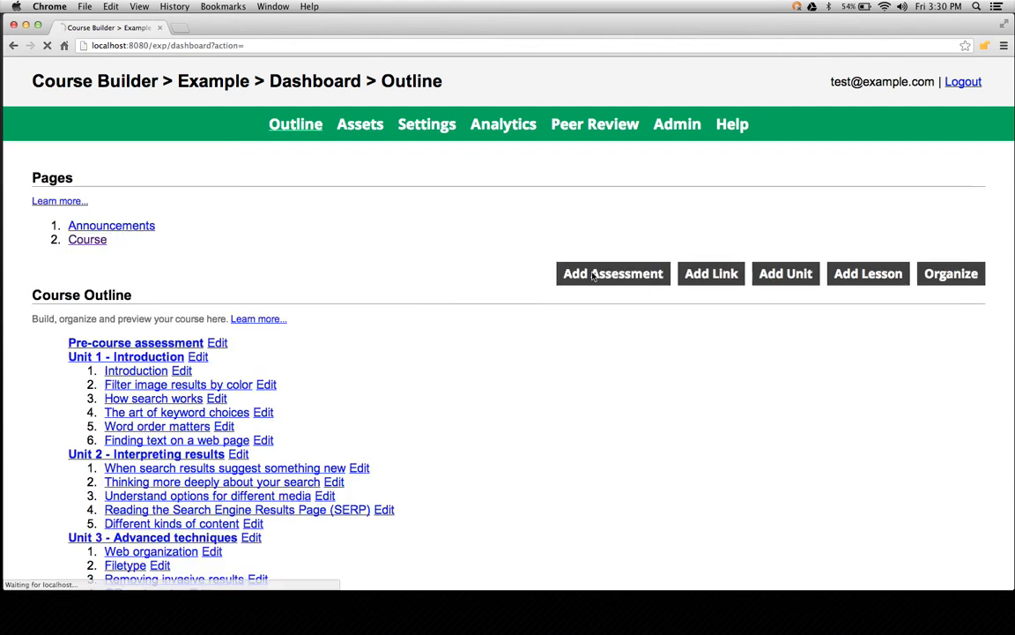
click(614, 273)
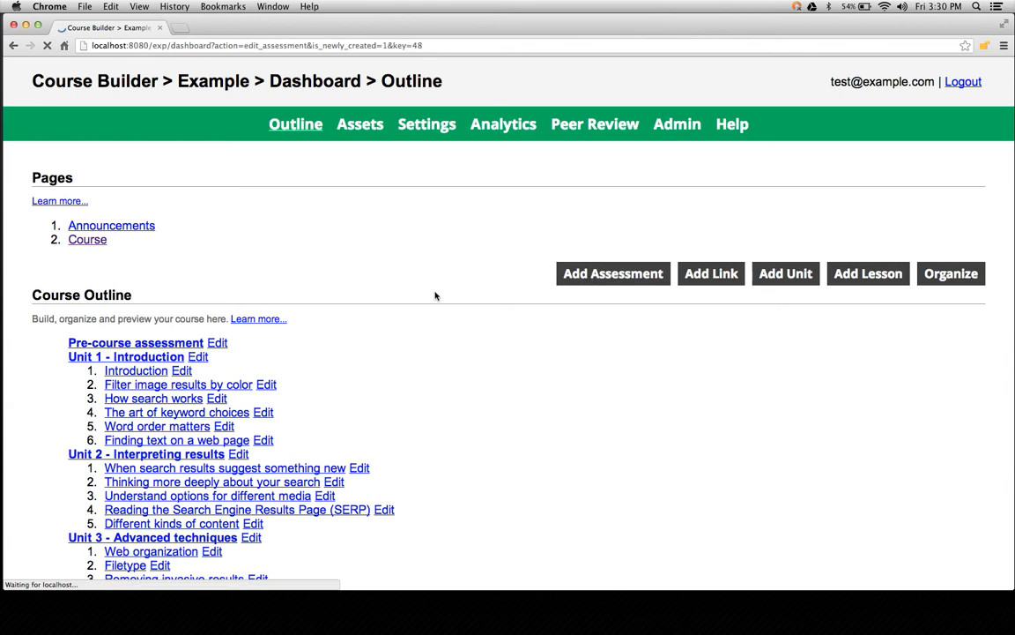
click(613, 273)
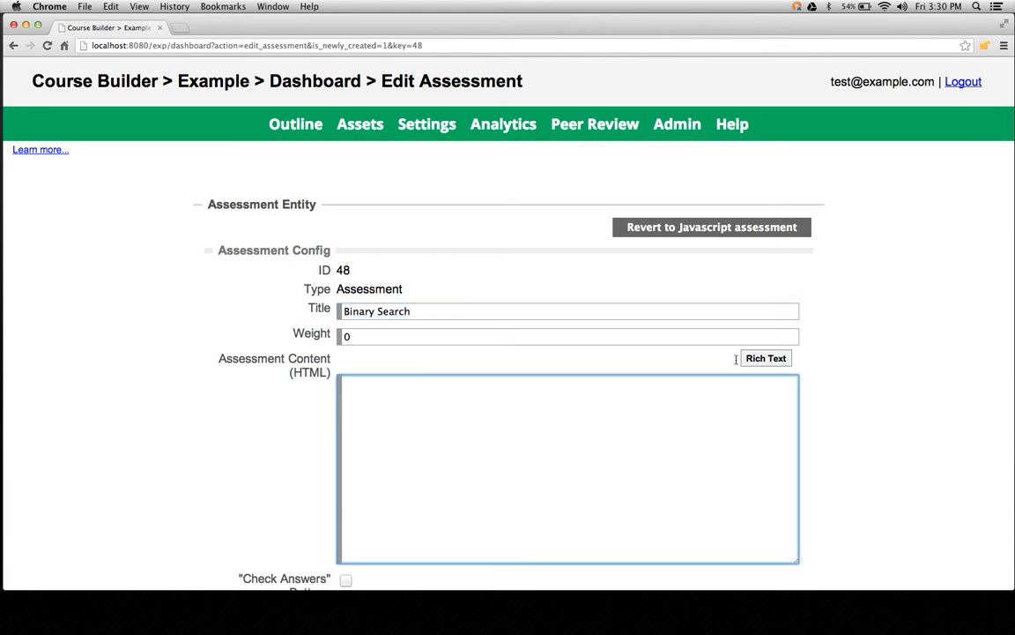
Insert a gcb: Question component into the assessment content, pointing at the Binary search bank question.
click(765, 357)
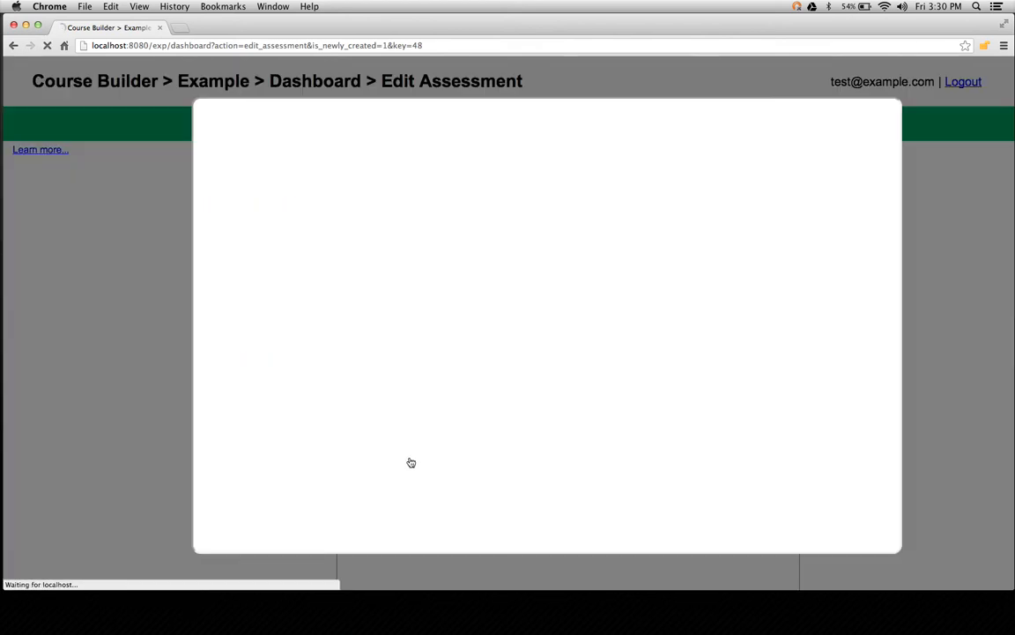
mouse_move(447, 273)
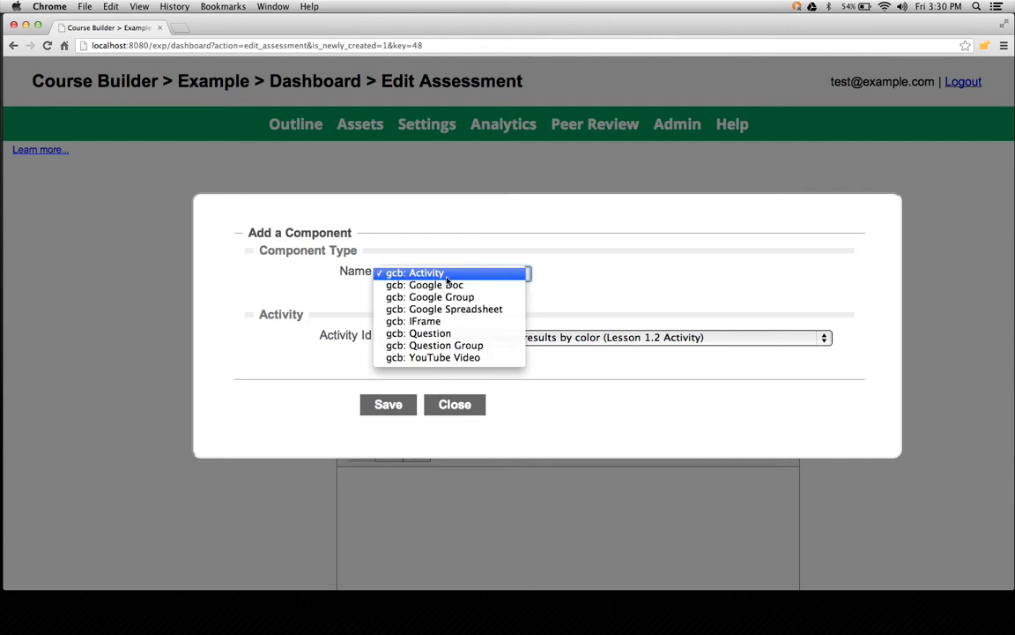
click(412, 272)
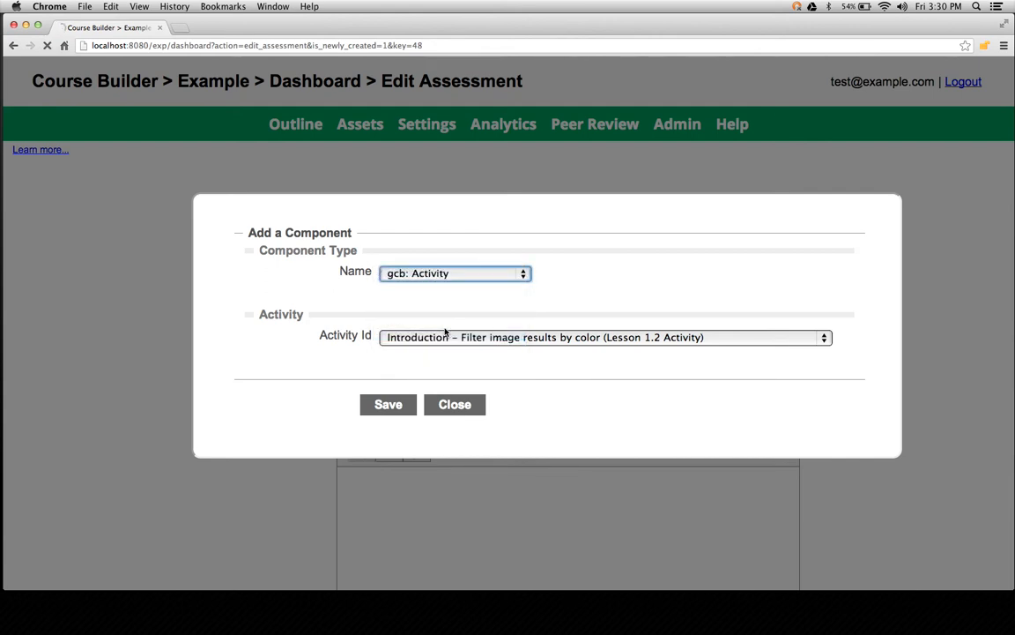
click(455, 271)
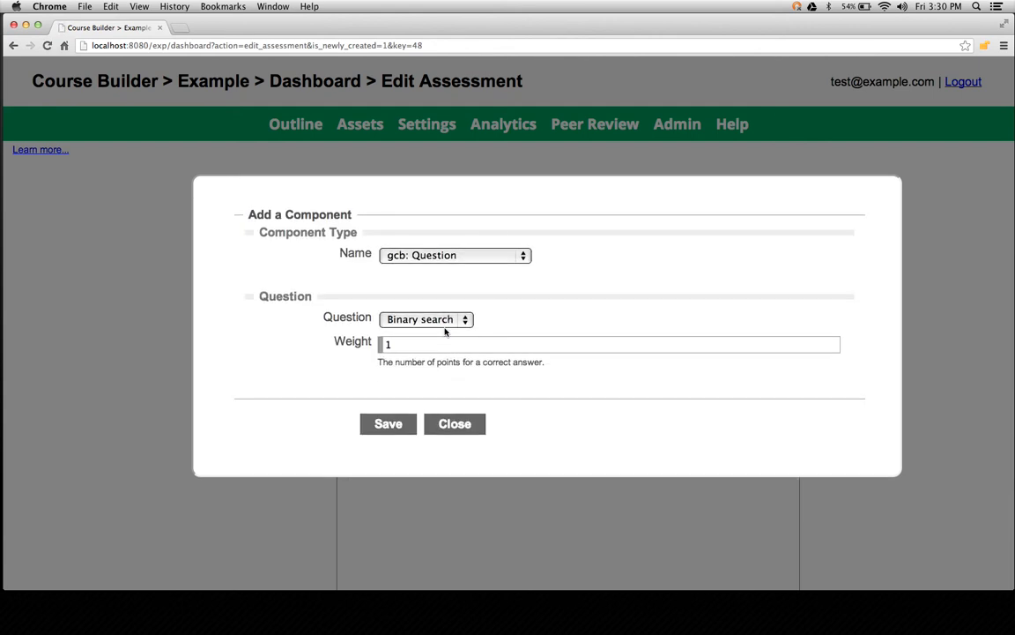
click(427, 317)
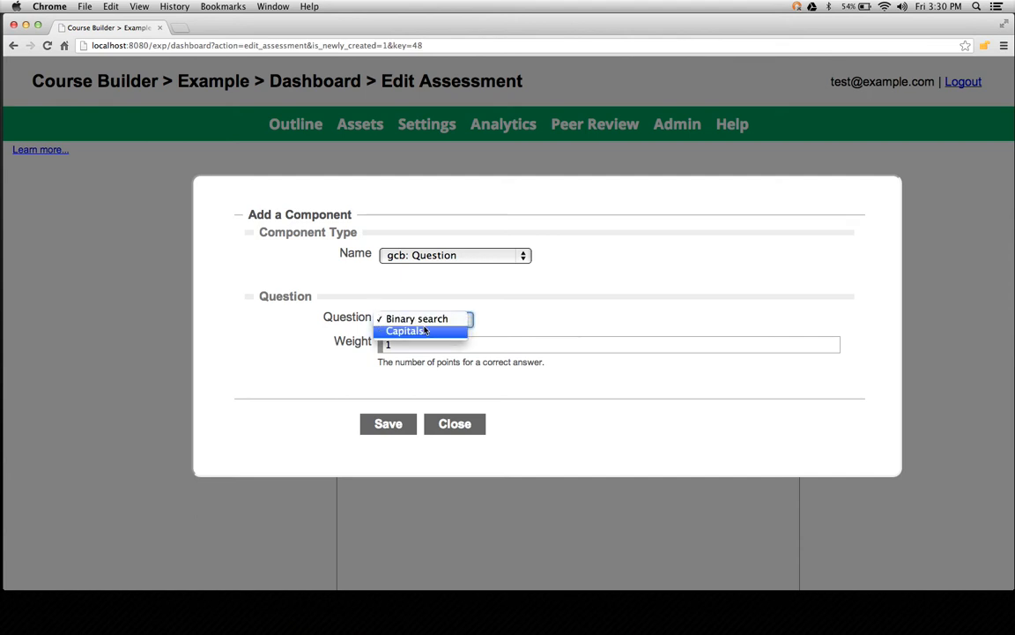
mouse_move(416, 318)
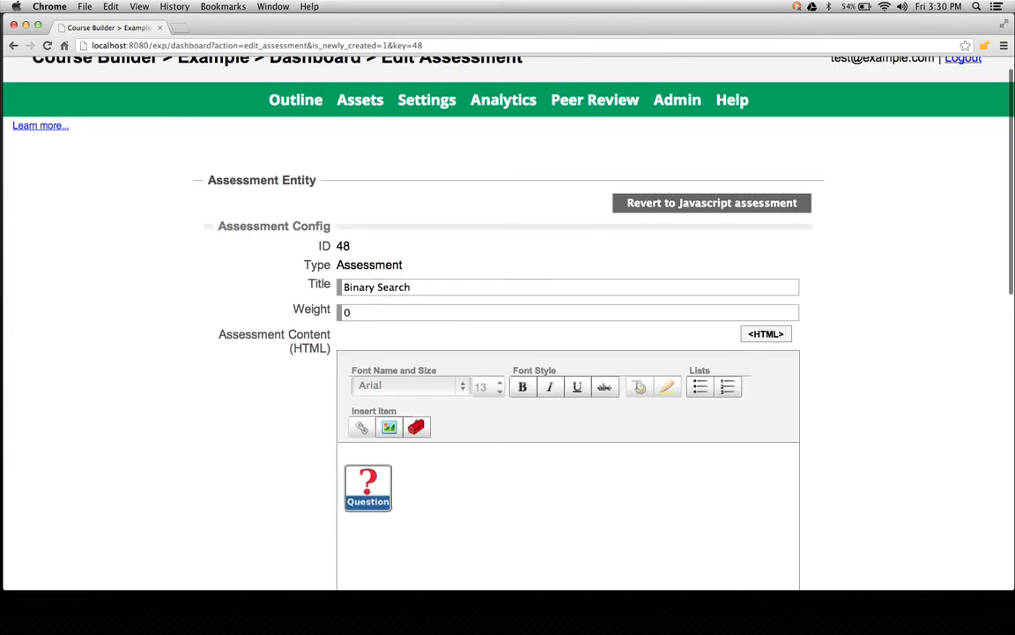
Set the Binary Search assessment to Public, save it, and return to the outline.
scroll(down, 3)
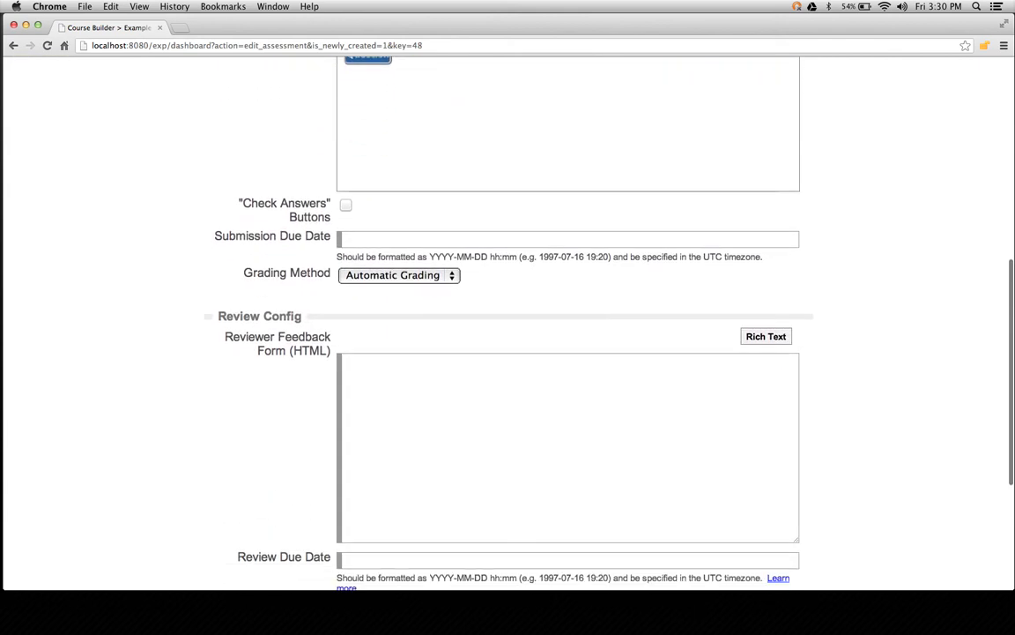
scroll(down, 3)
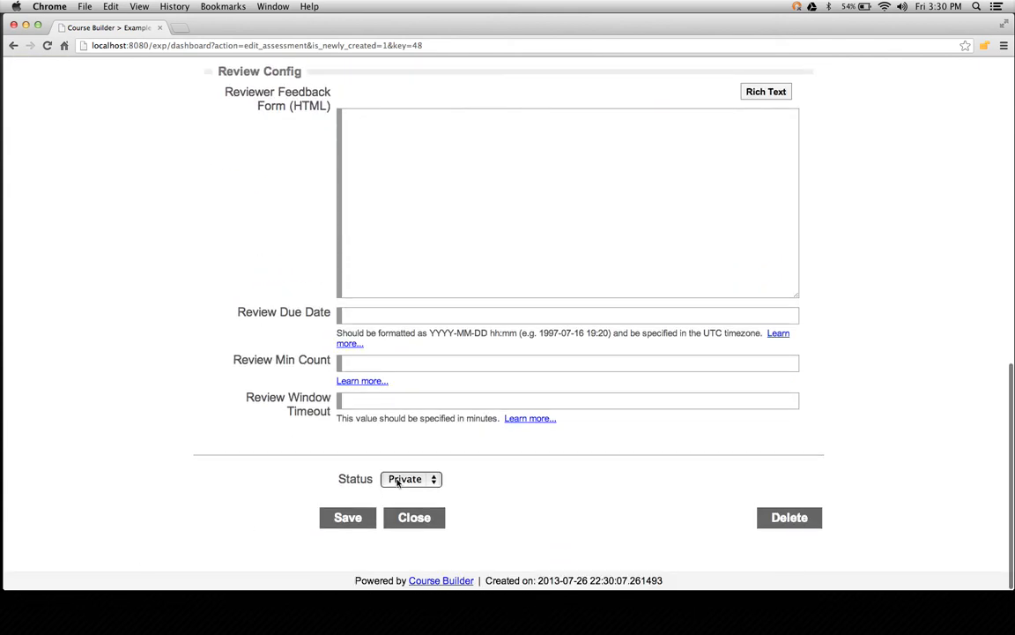
click(411, 480)
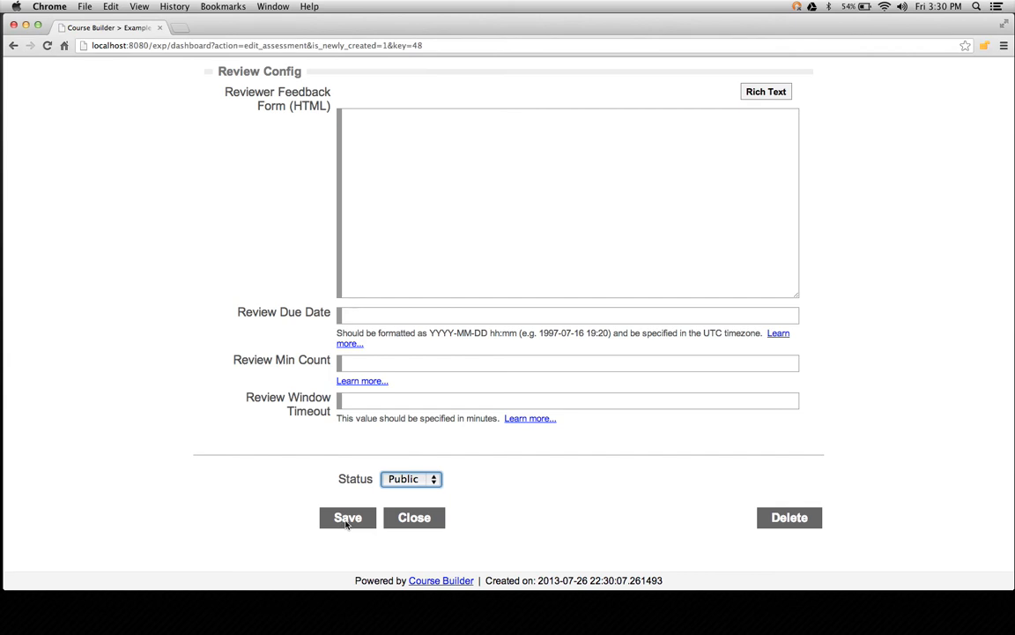
click(348, 518)
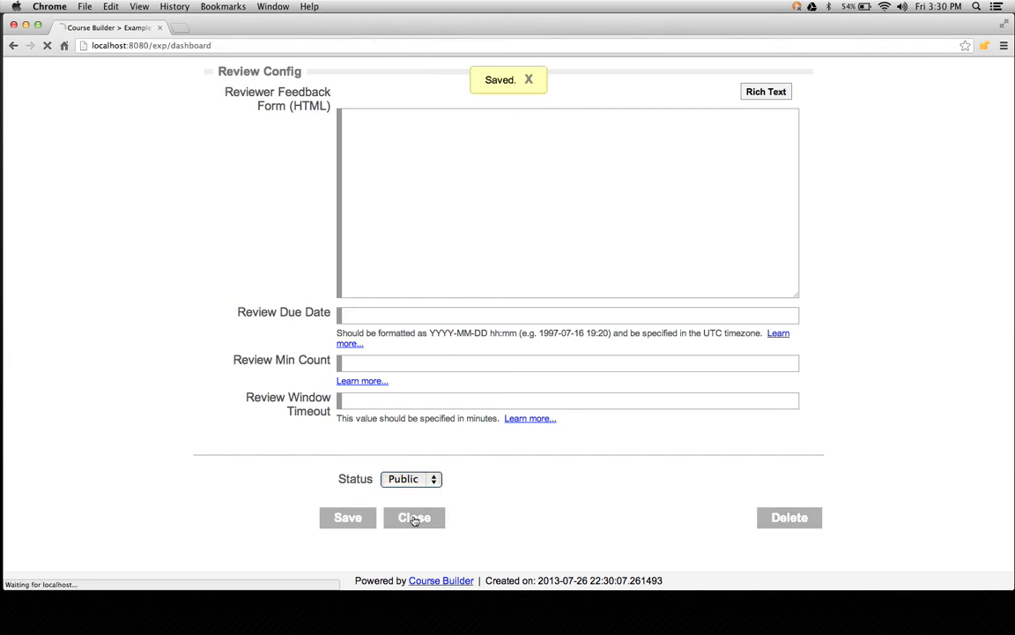
click(414, 518)
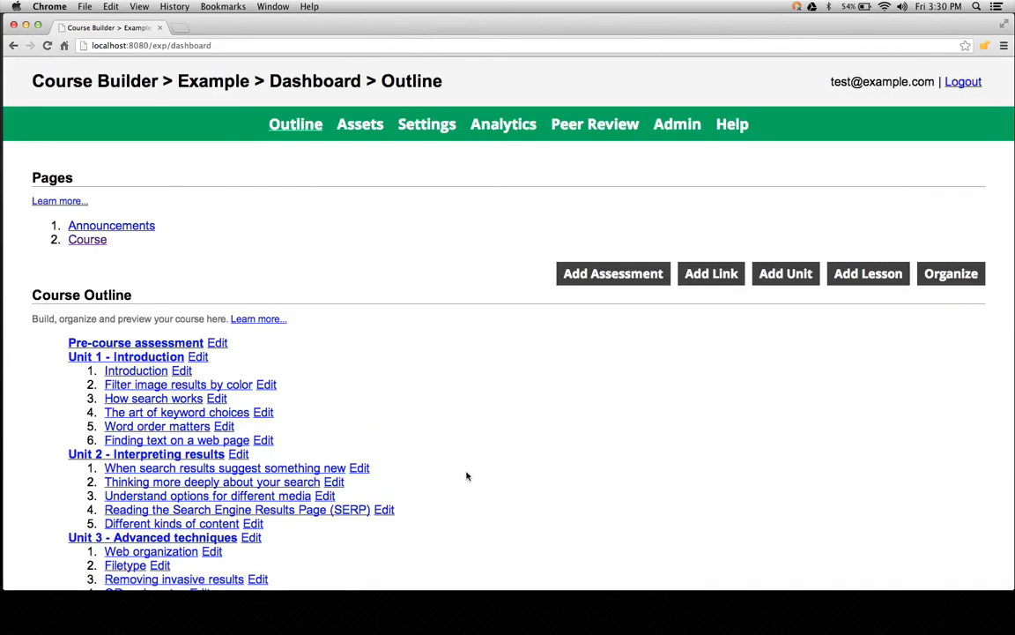
scroll(down, 3)
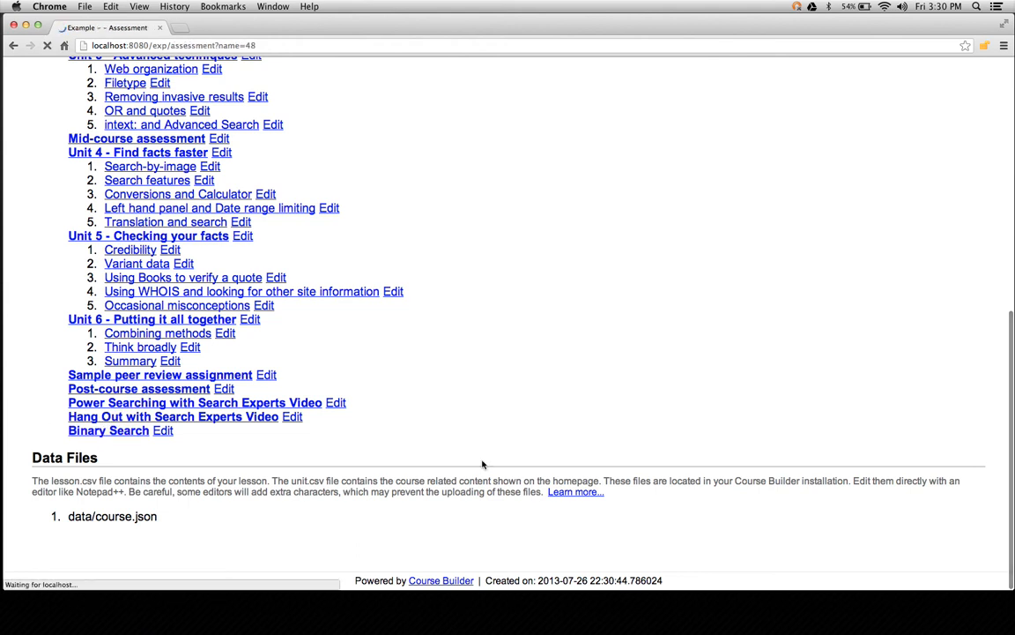
click(107, 430)
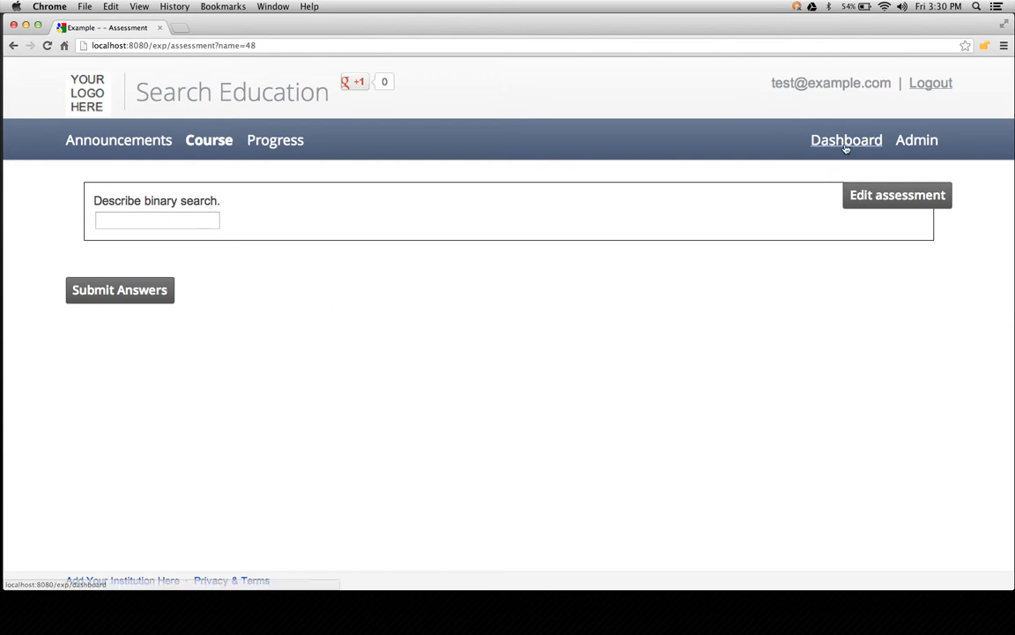
click(846, 141)
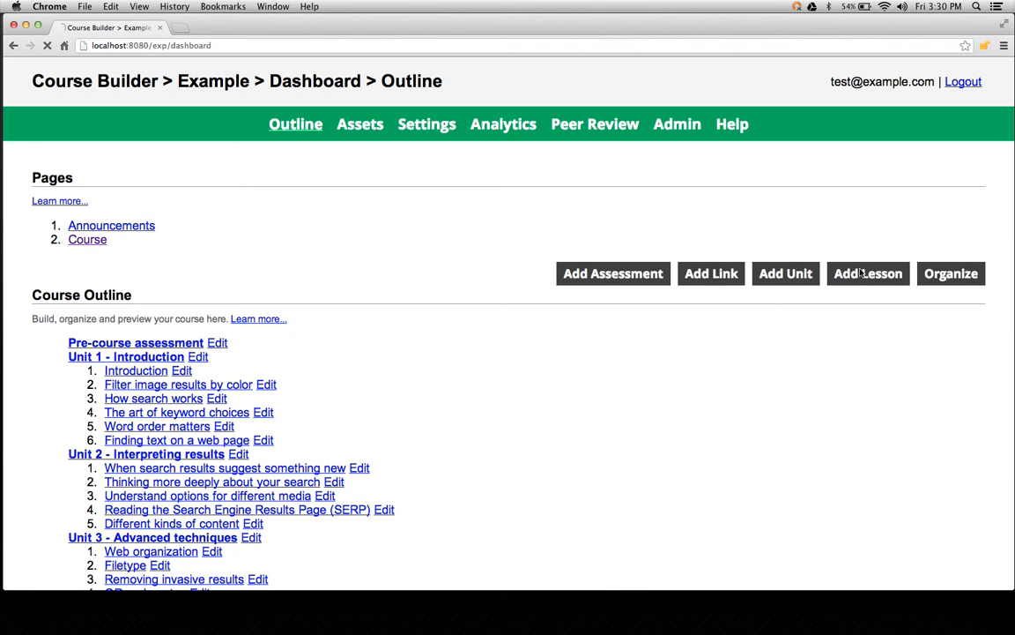
Create a new lesson titled 'State Capitals' and move into its lesson body.
click(867, 273)
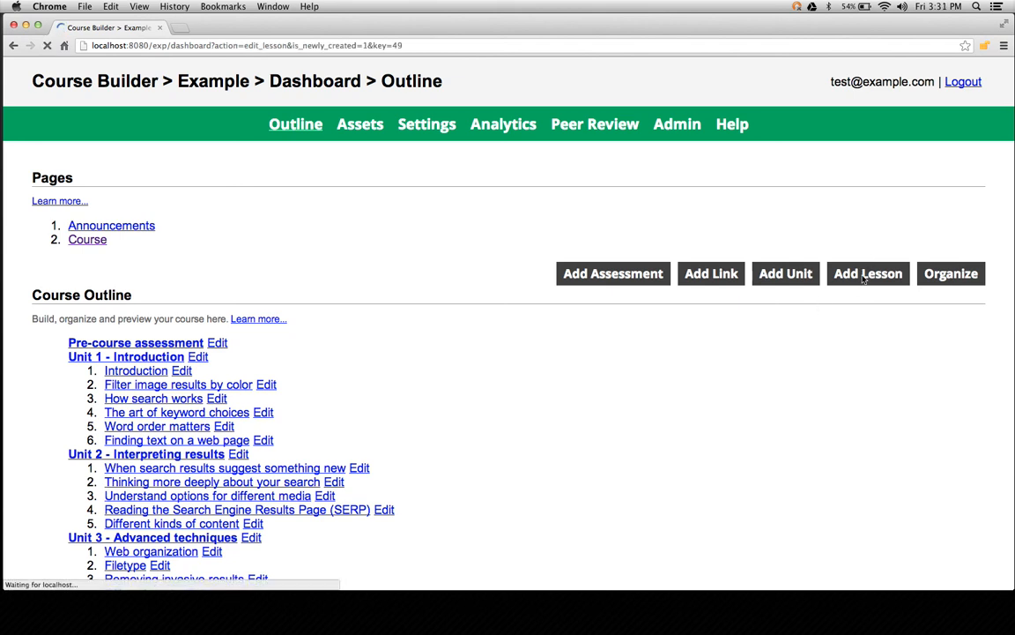
click(868, 273)
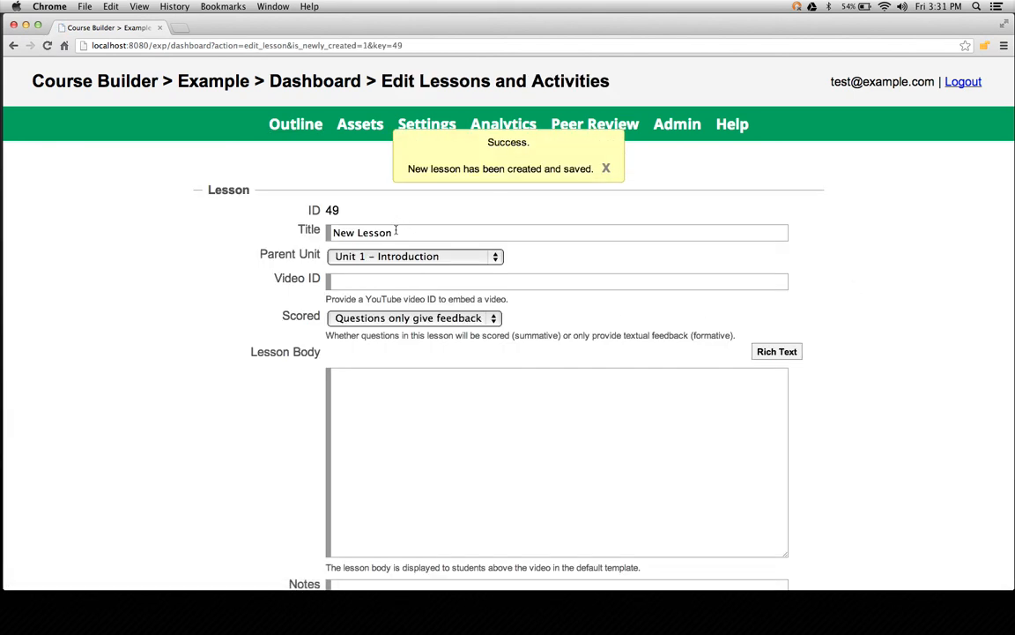
text(Stte)
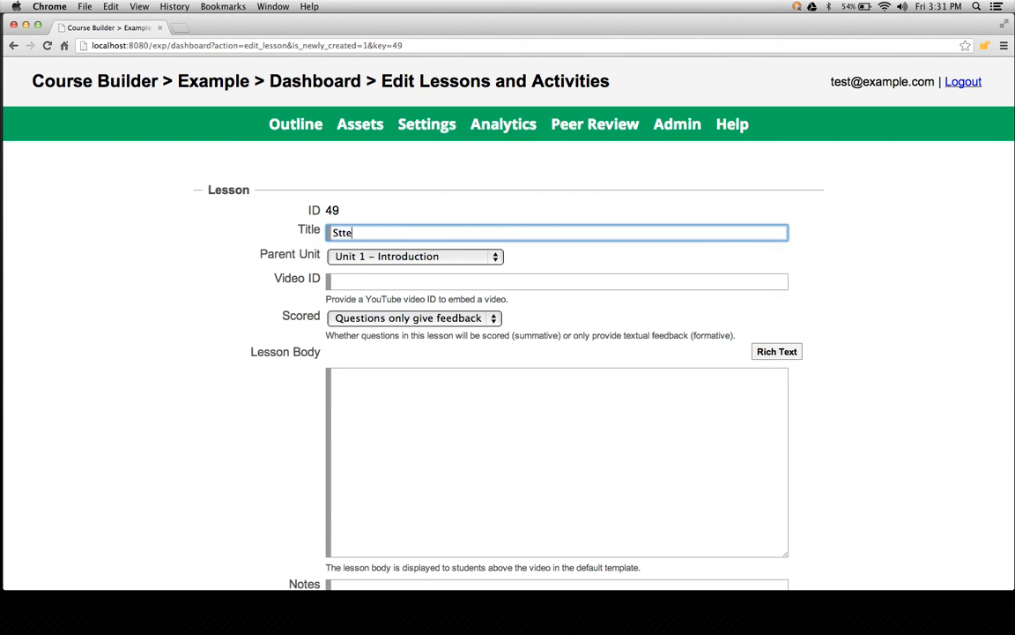
text(State Capi)
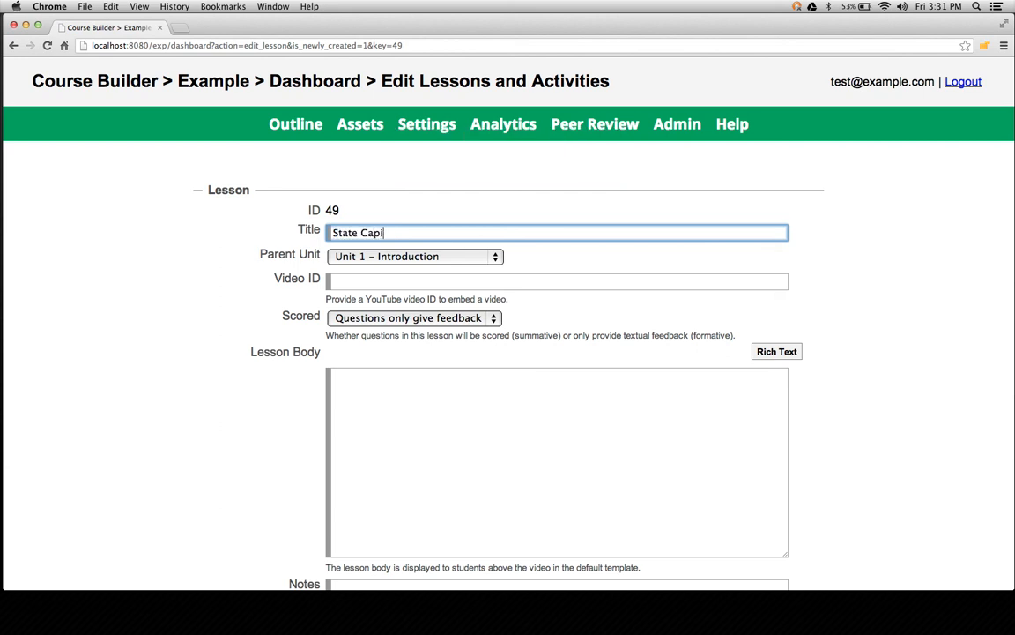
text(tals)
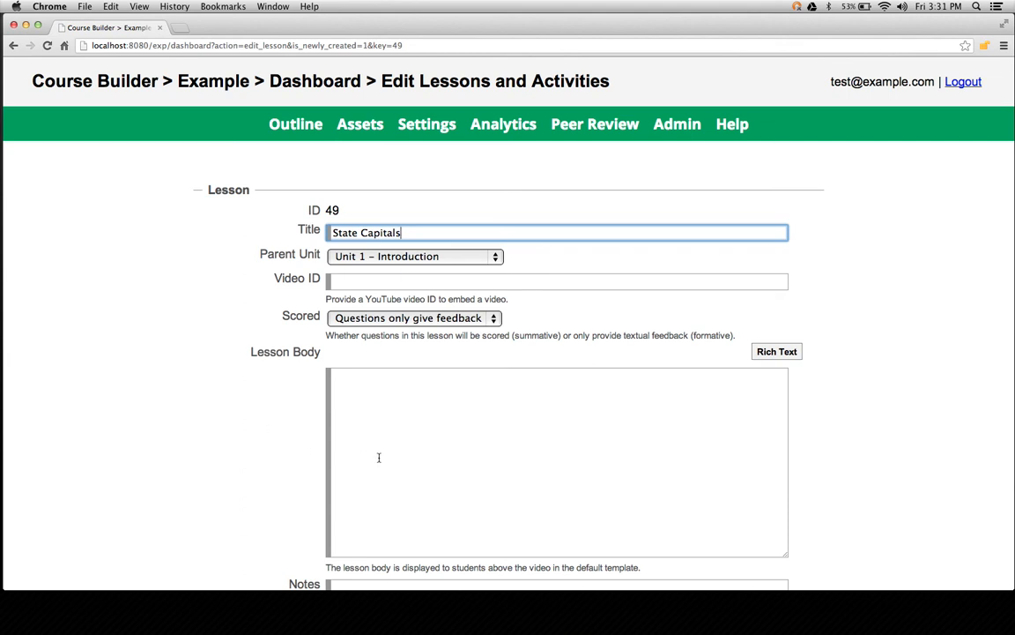
click(776, 351)
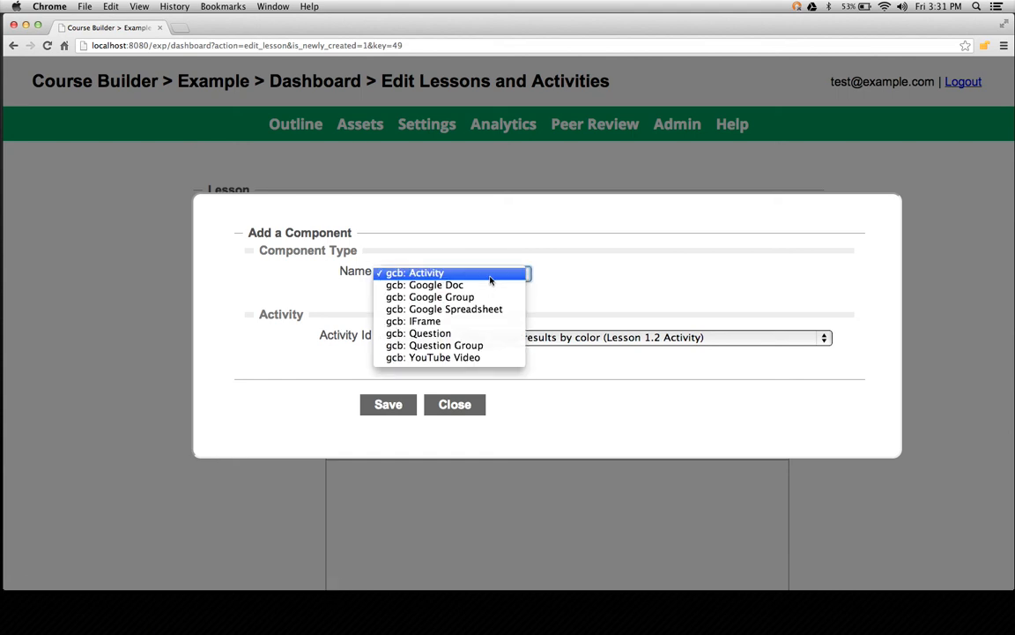
Insert the Capitals question from the question bank into the State Capitals lesson and save it.
click(420, 333)
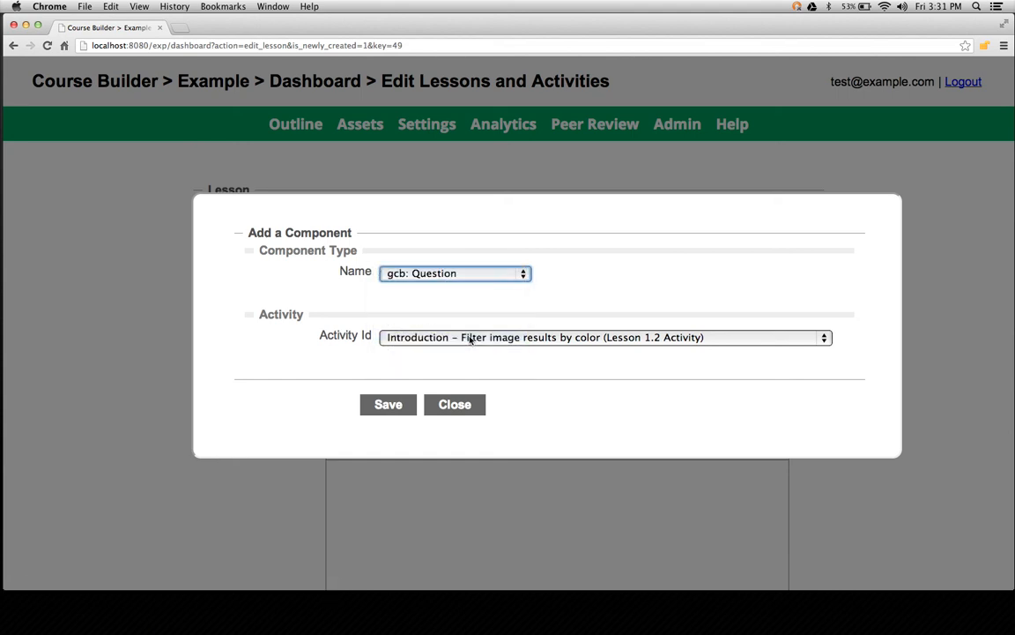
mouse_move(402, 359)
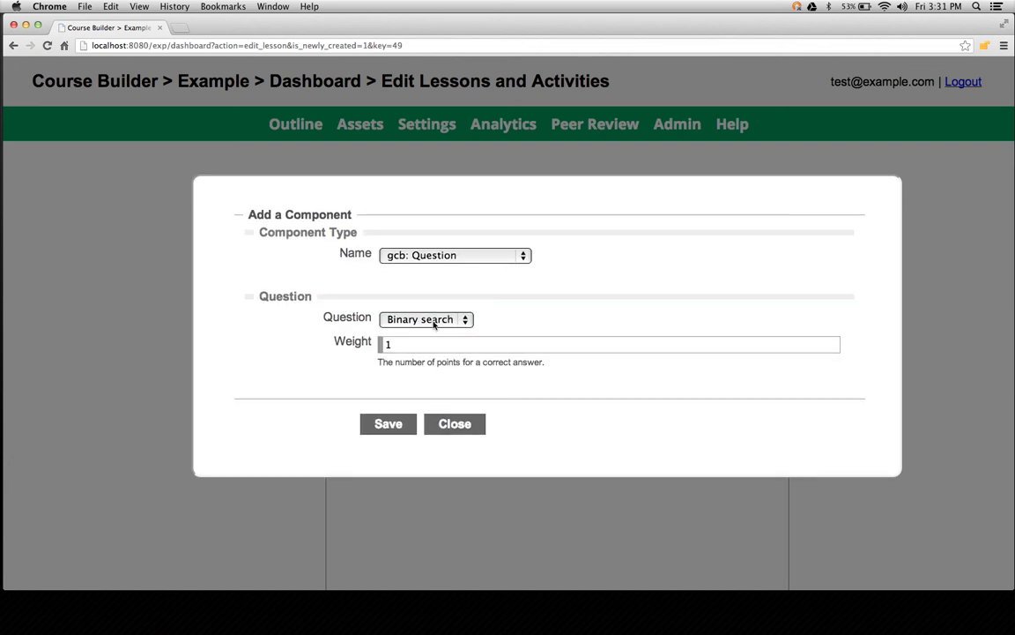
click(427, 319)
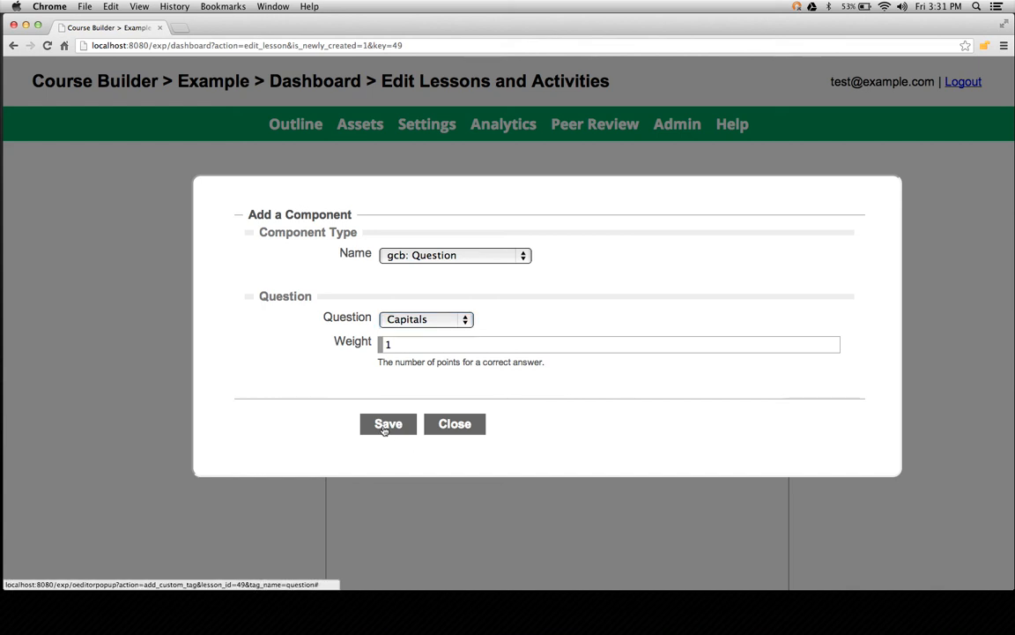
click(388, 423)
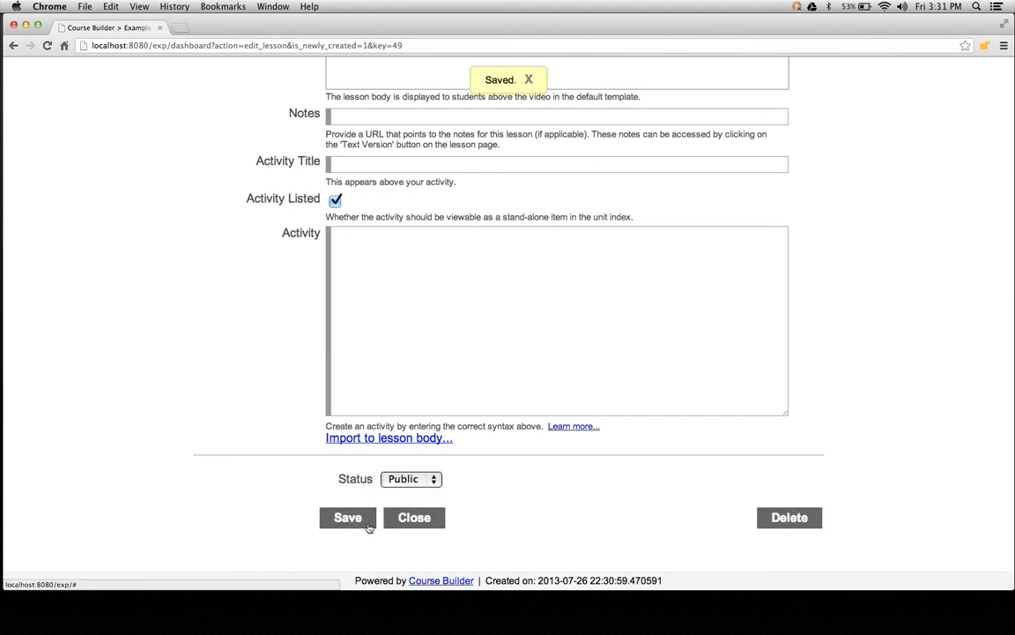
Leave the editor and preview State Capitals, showing its California capital multiple-choice question.
click(414, 518)
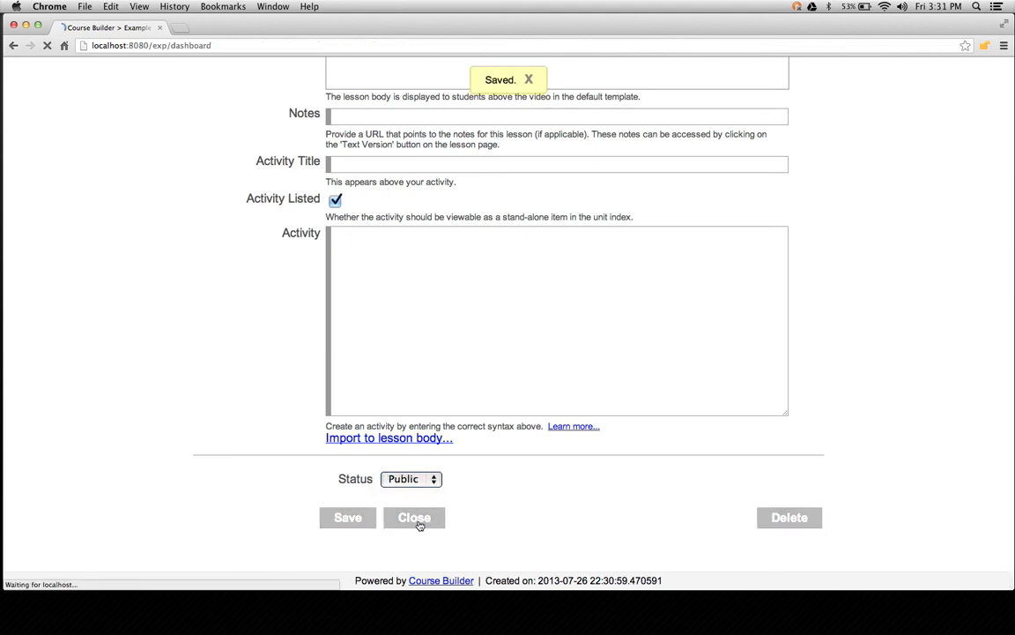
click(414, 518)
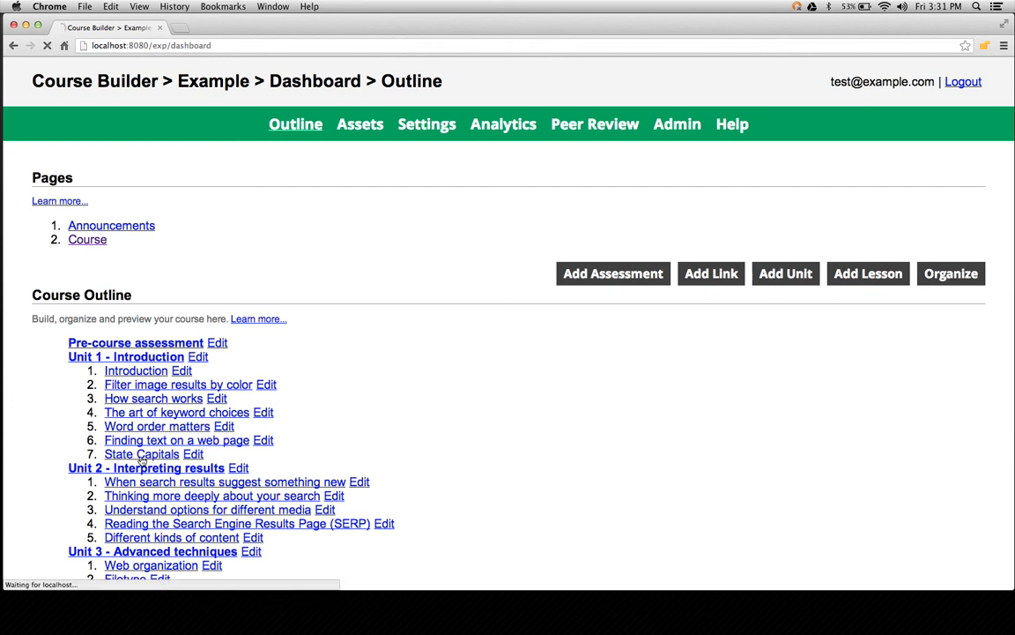
click(141, 453)
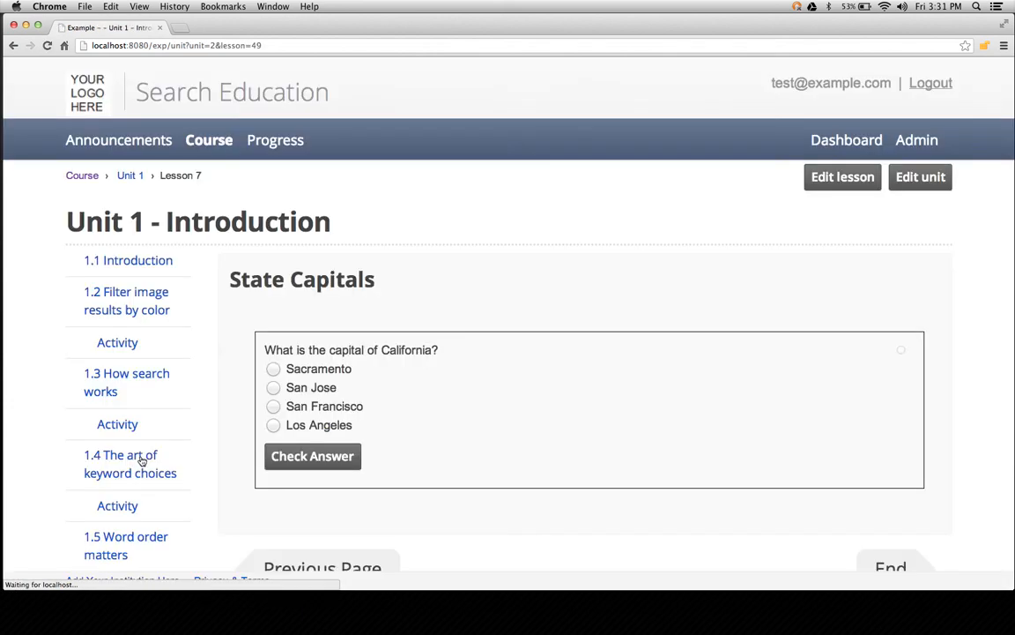